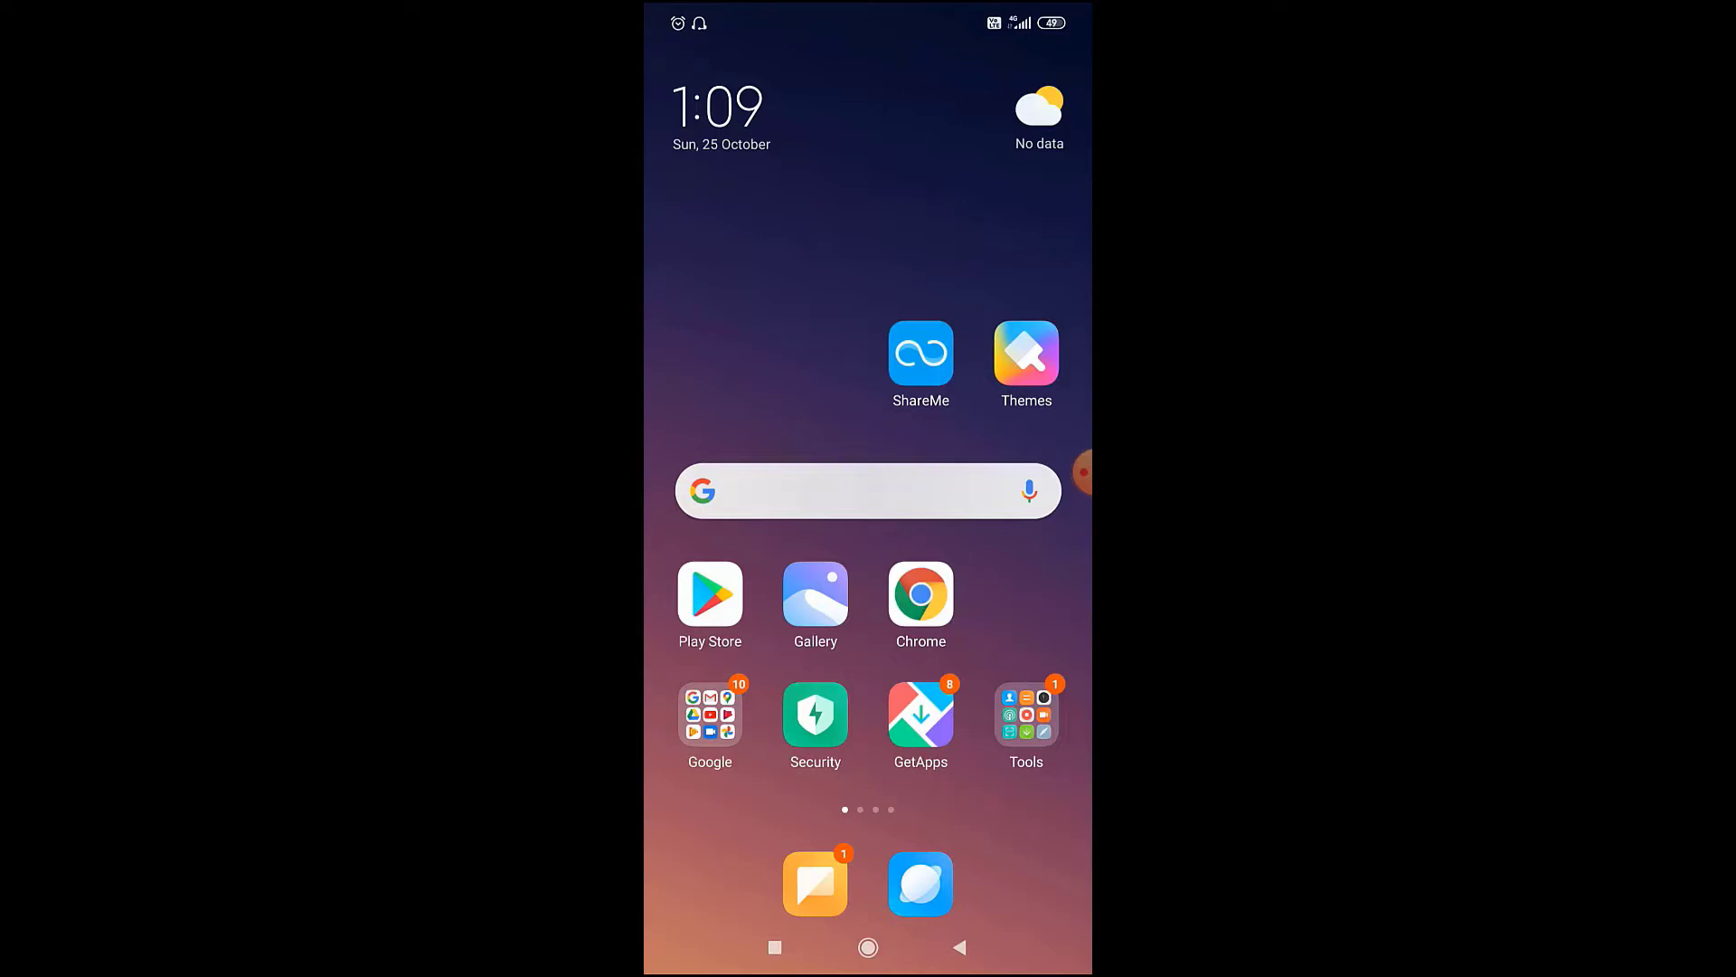
Launch the Google Play Store from the home screen
left_click(709, 595)
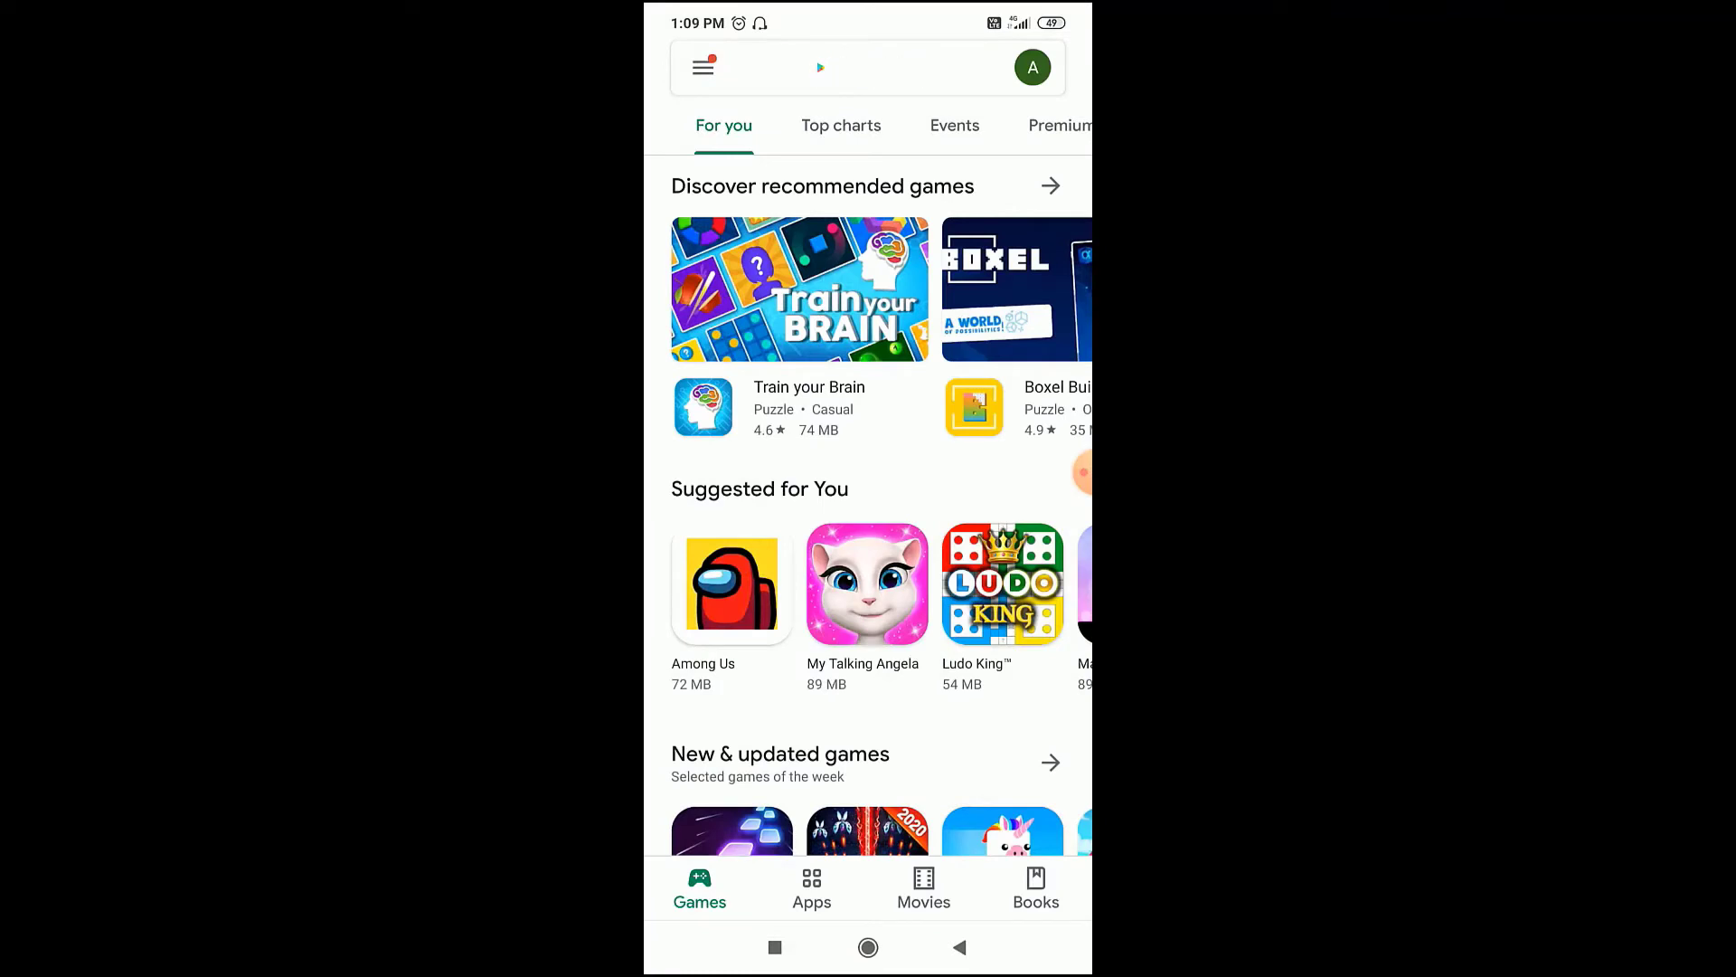
Search Play Store for "career" and pick the "career and exam" suggestion
left_click(864, 66)
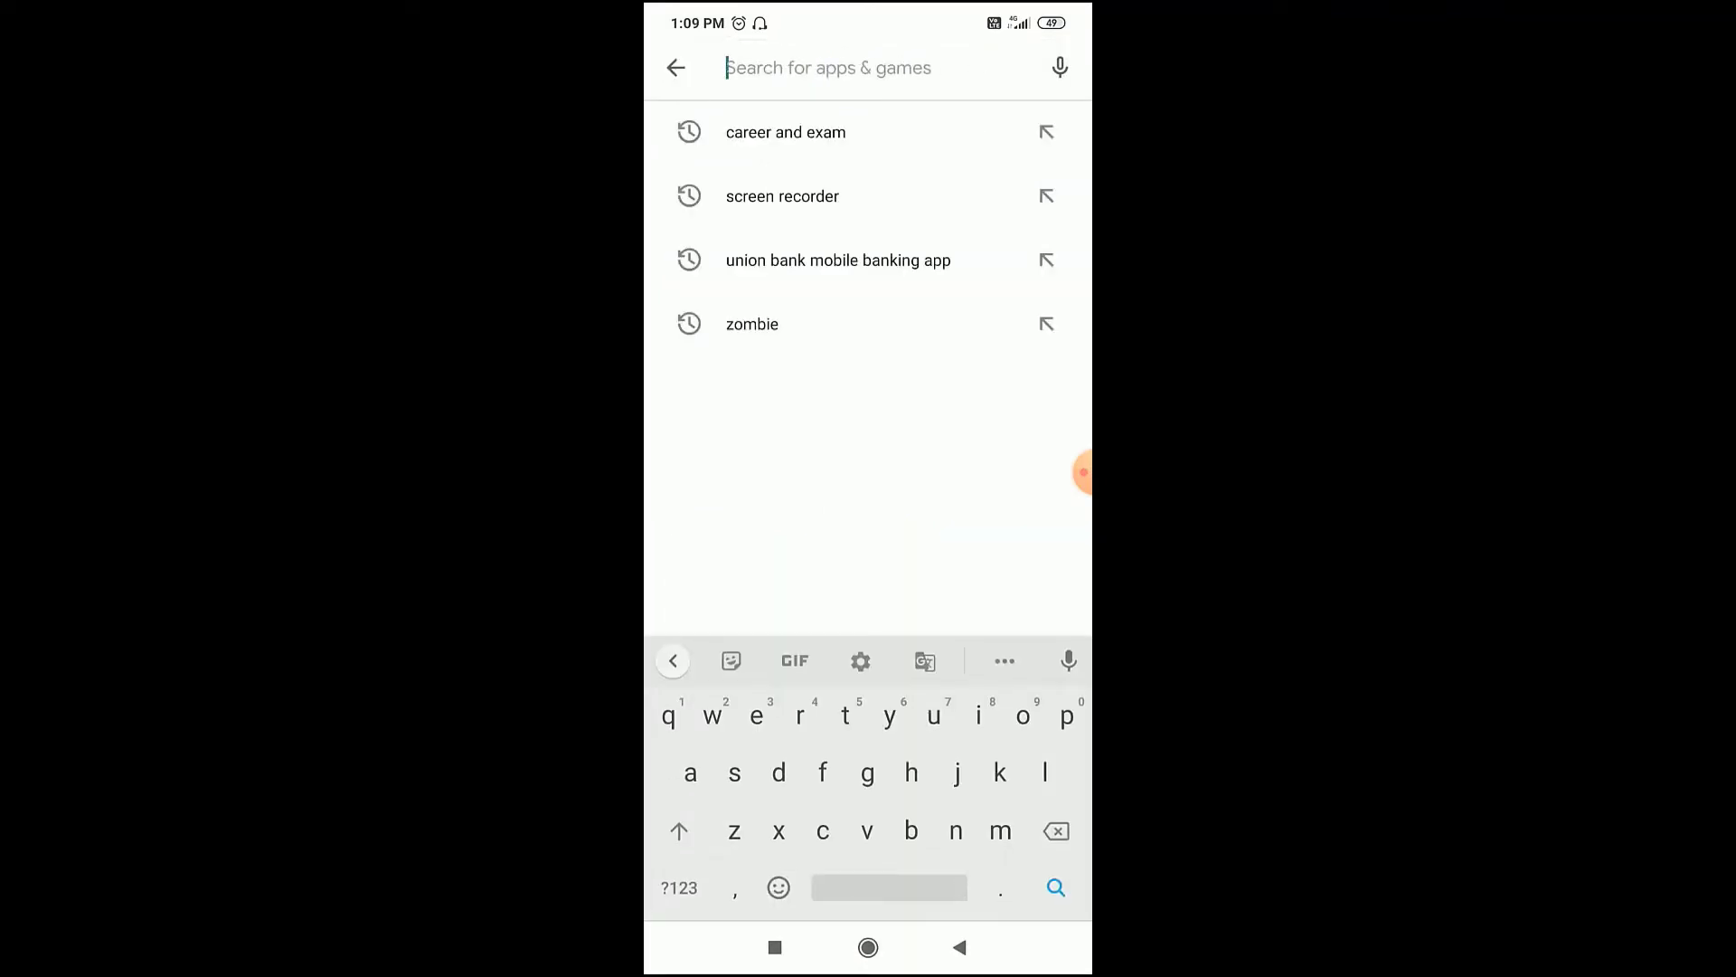
type("car")
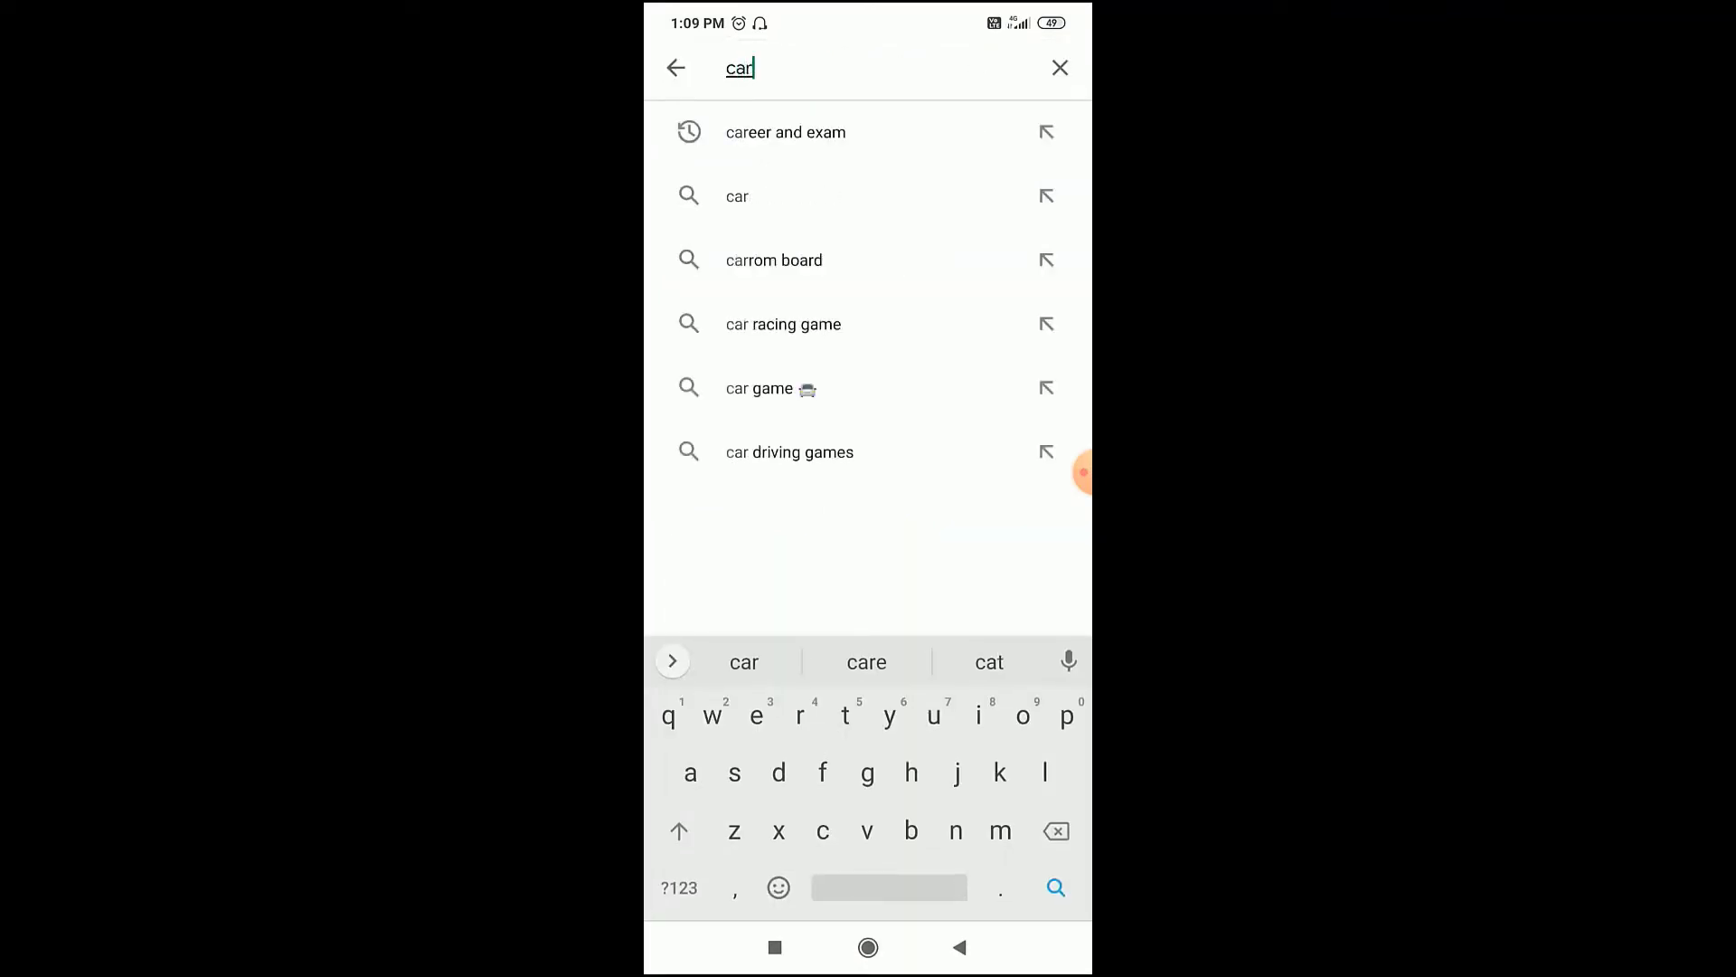
type("eer")
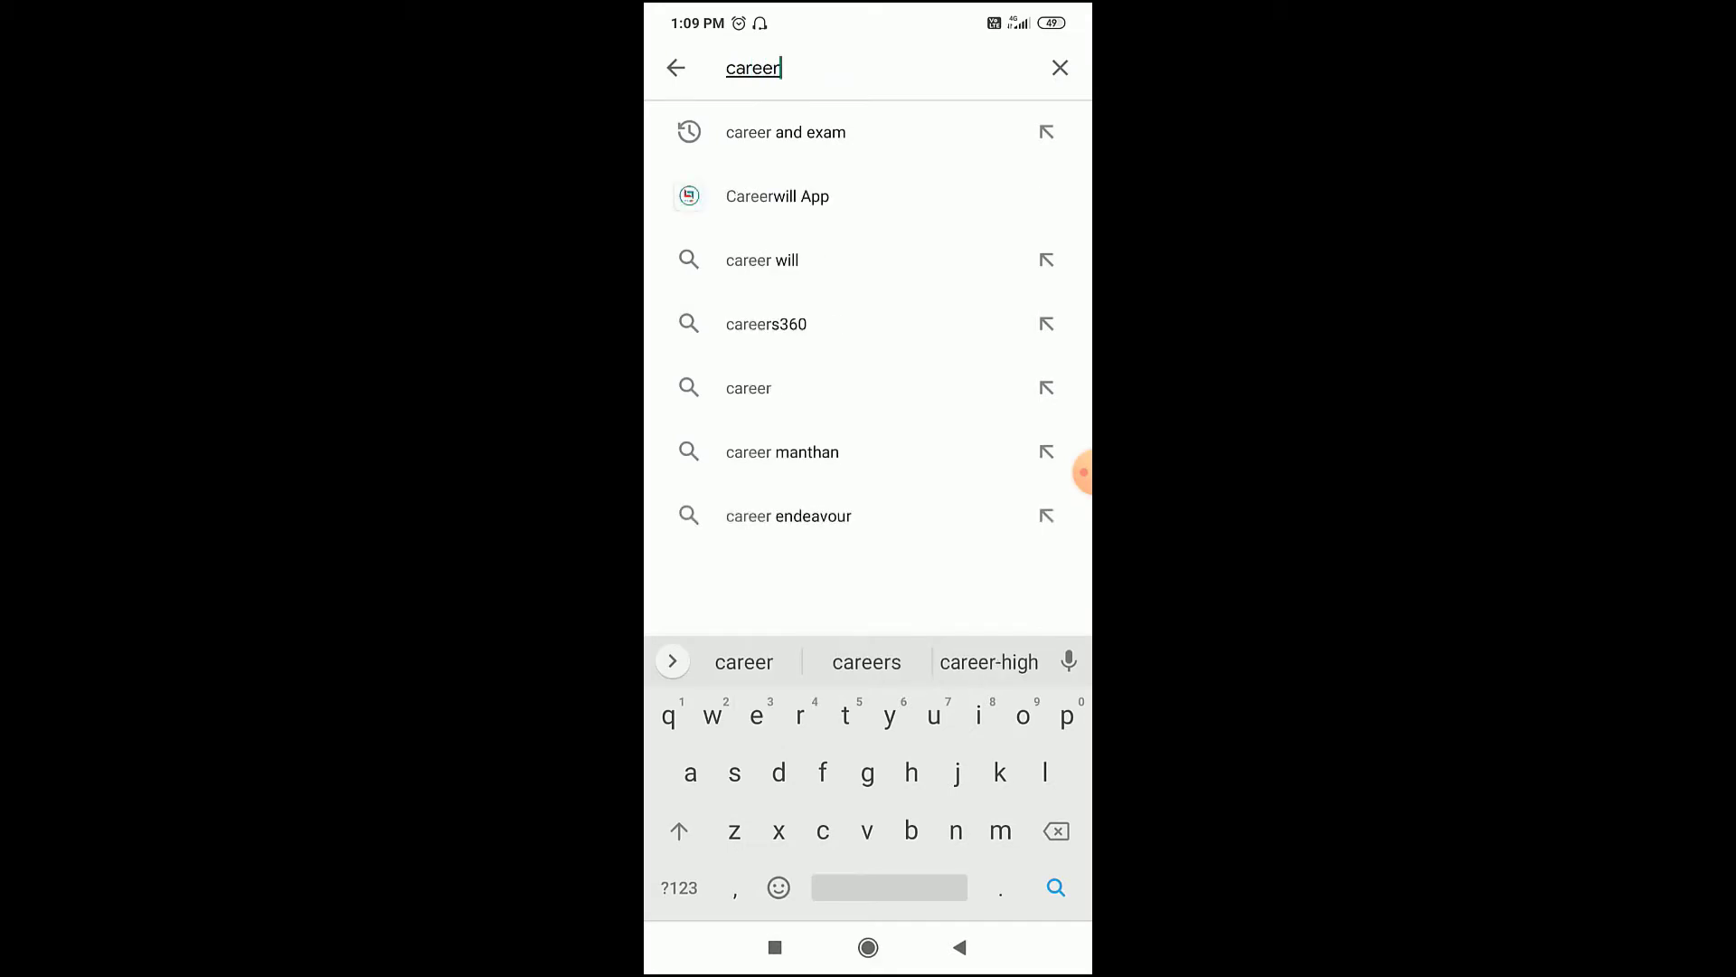
left_click(785, 132)
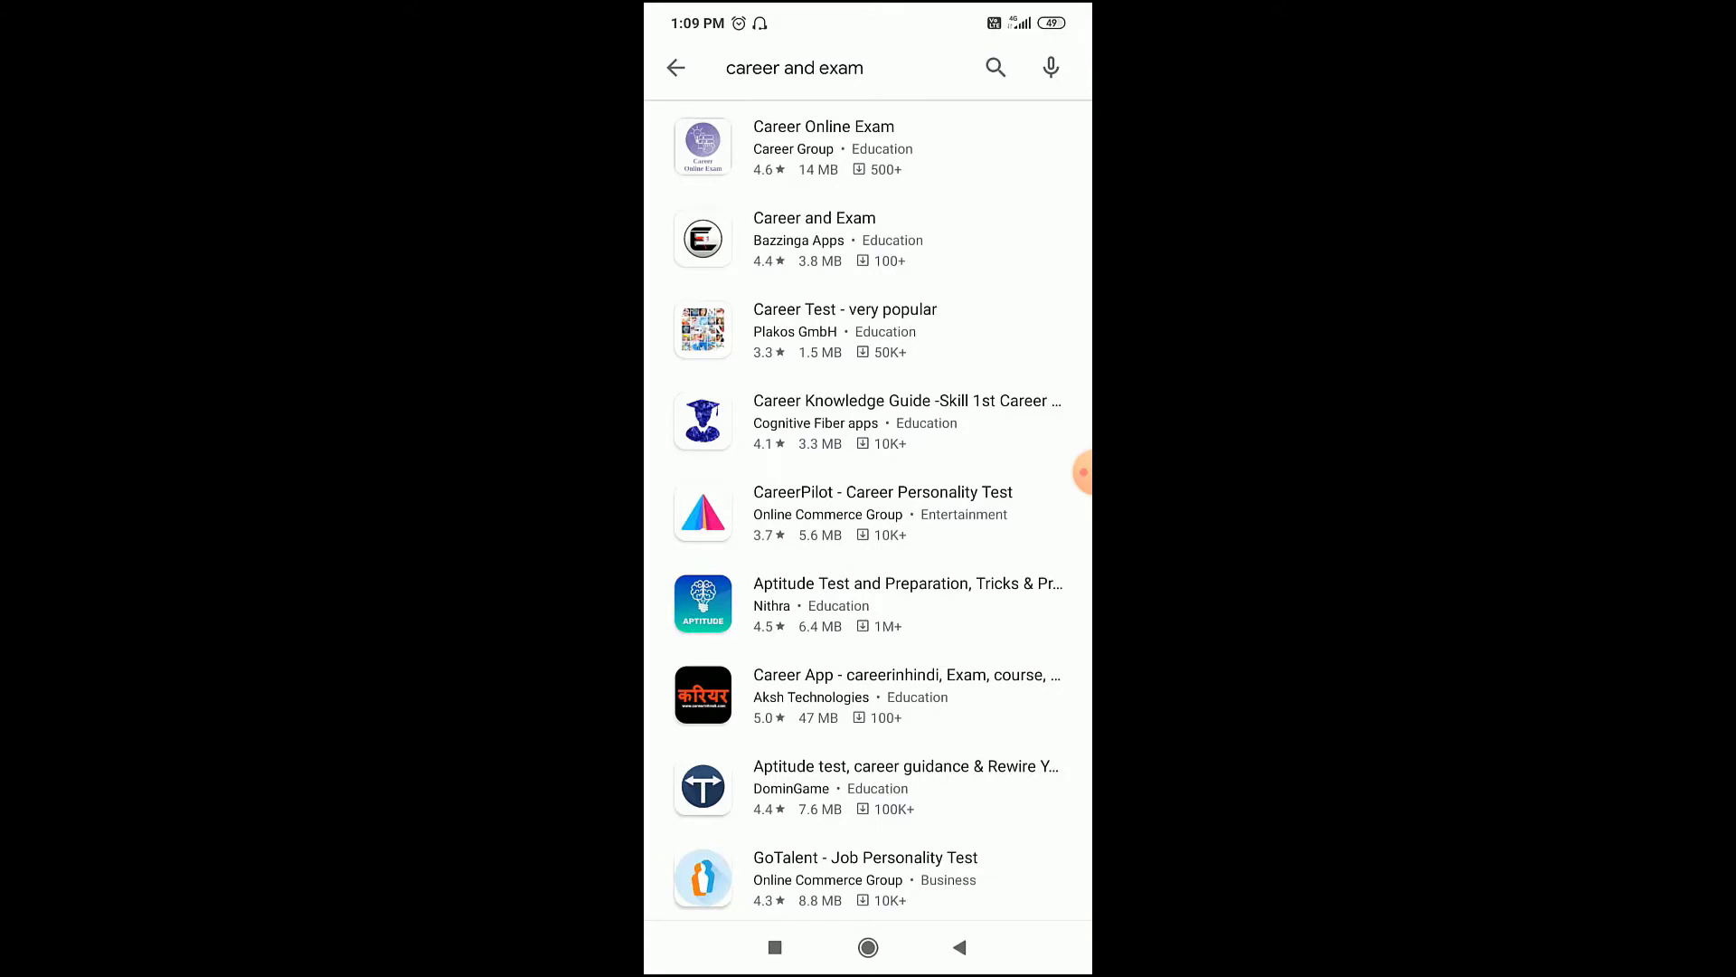
Install the Career and Exam app by Bazzinga Apps from its store page
left_click(813, 239)
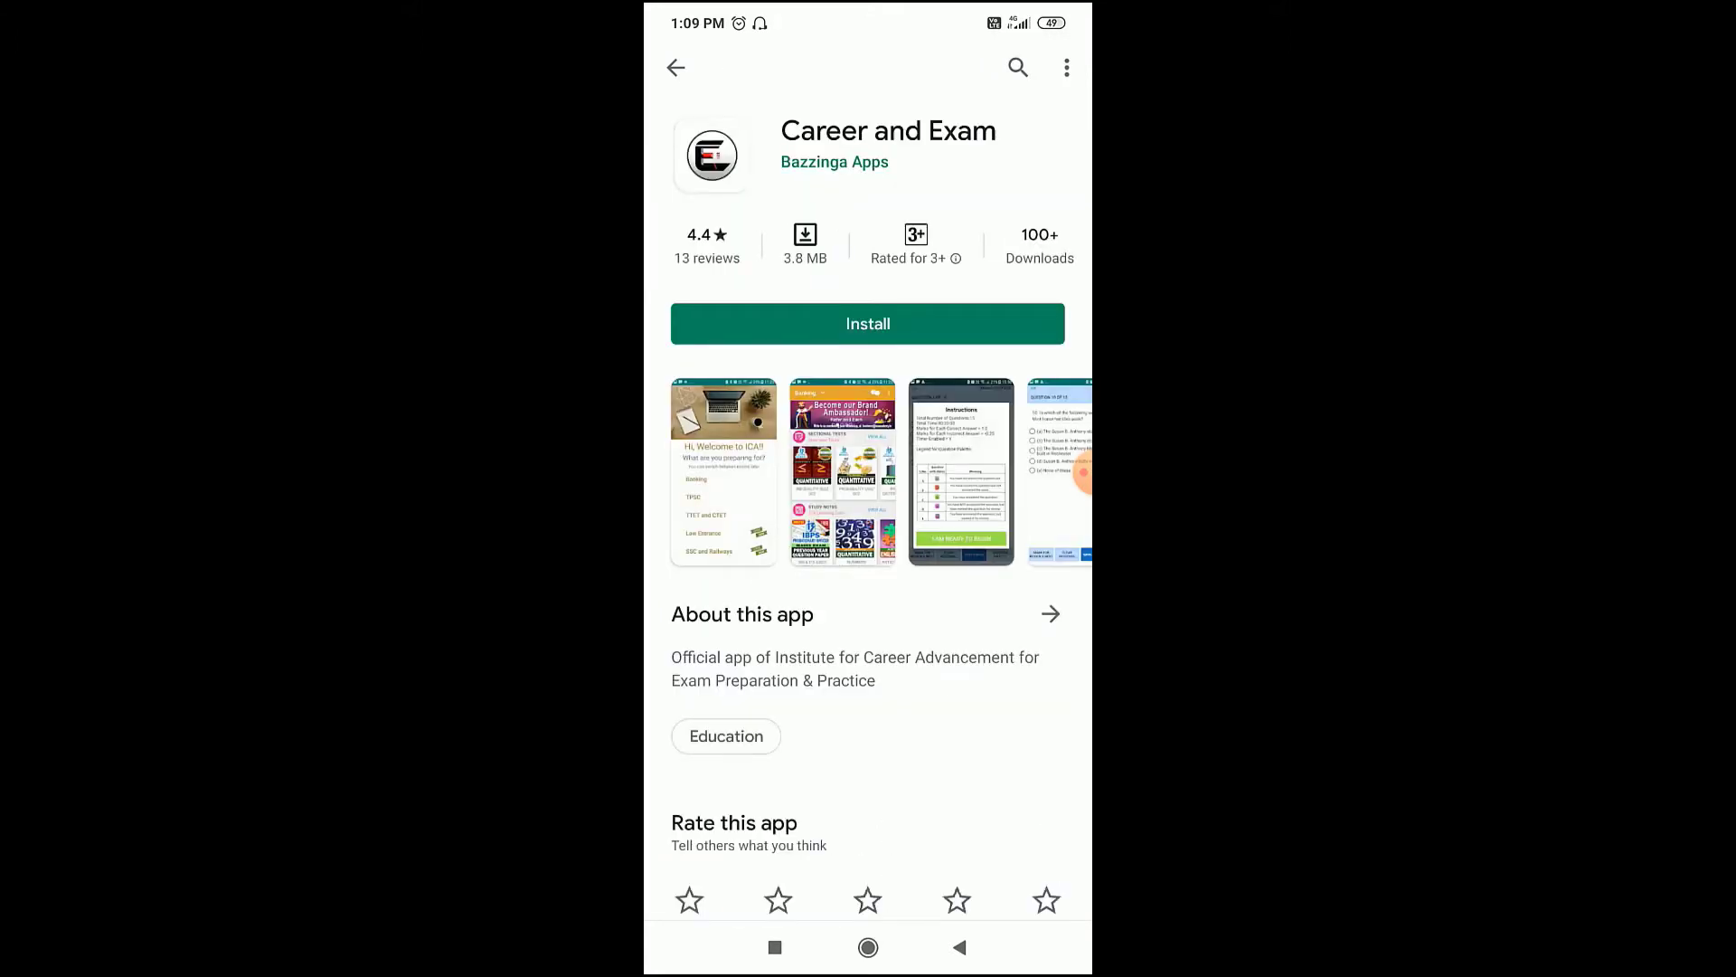
left_click(866, 324)
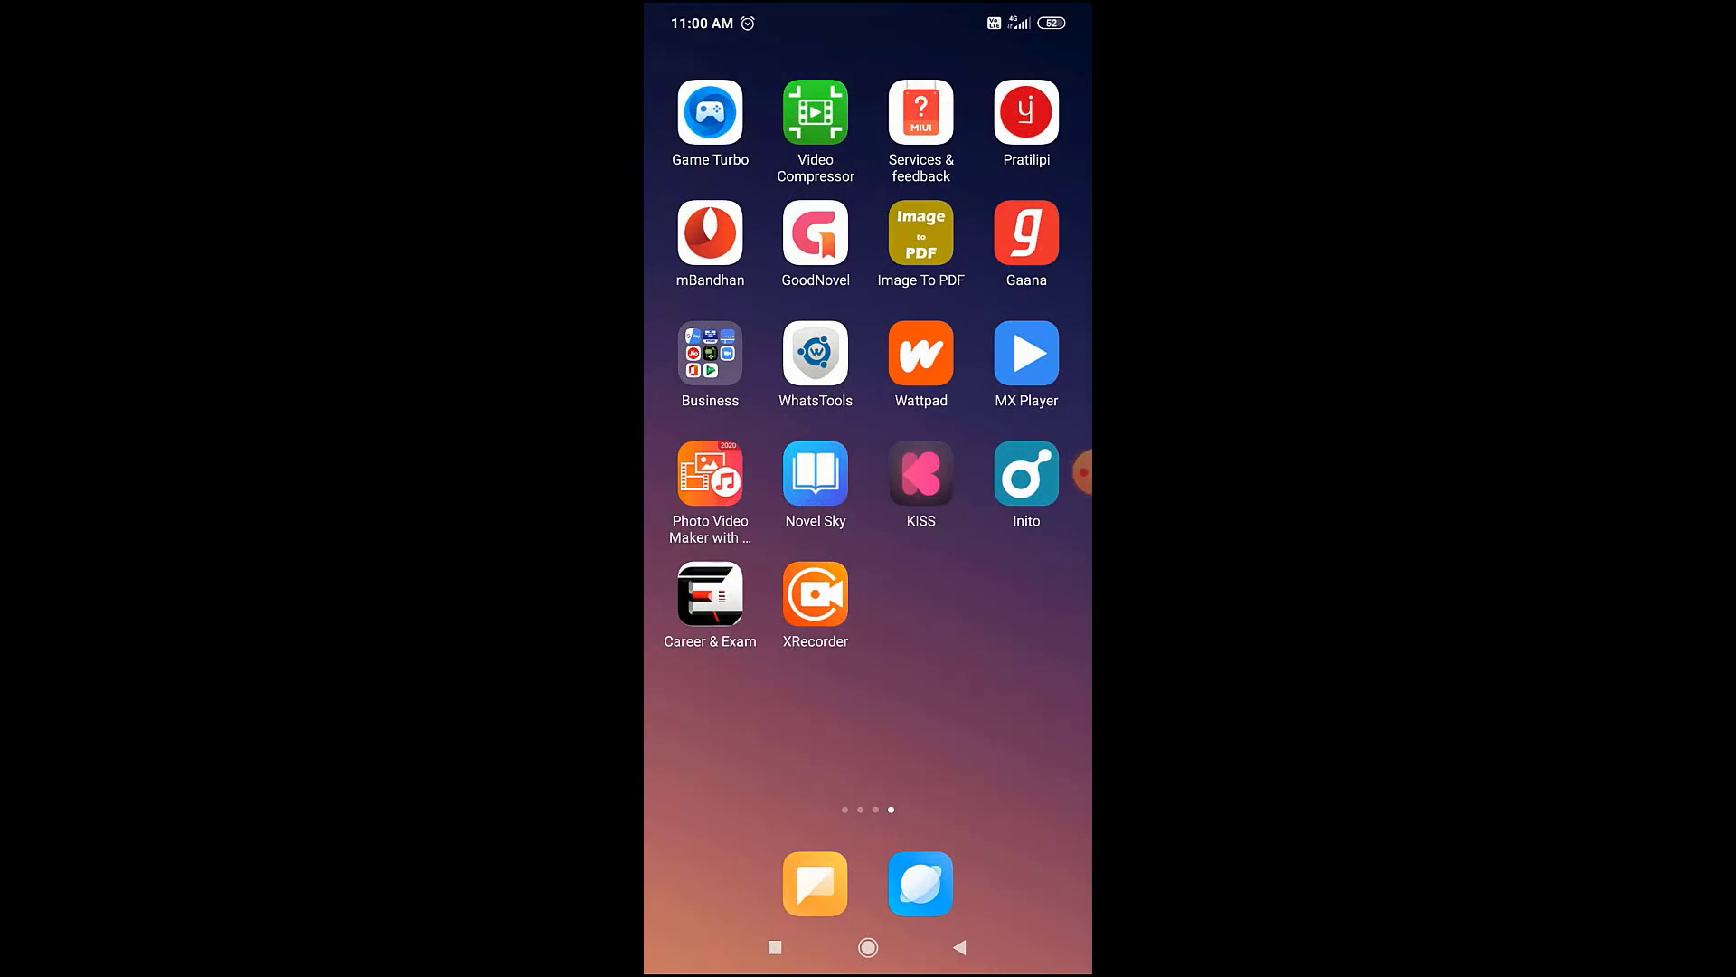
Launch Career and Exam and choose Banking as the exam category from the top-bar list
left_click(709, 595)
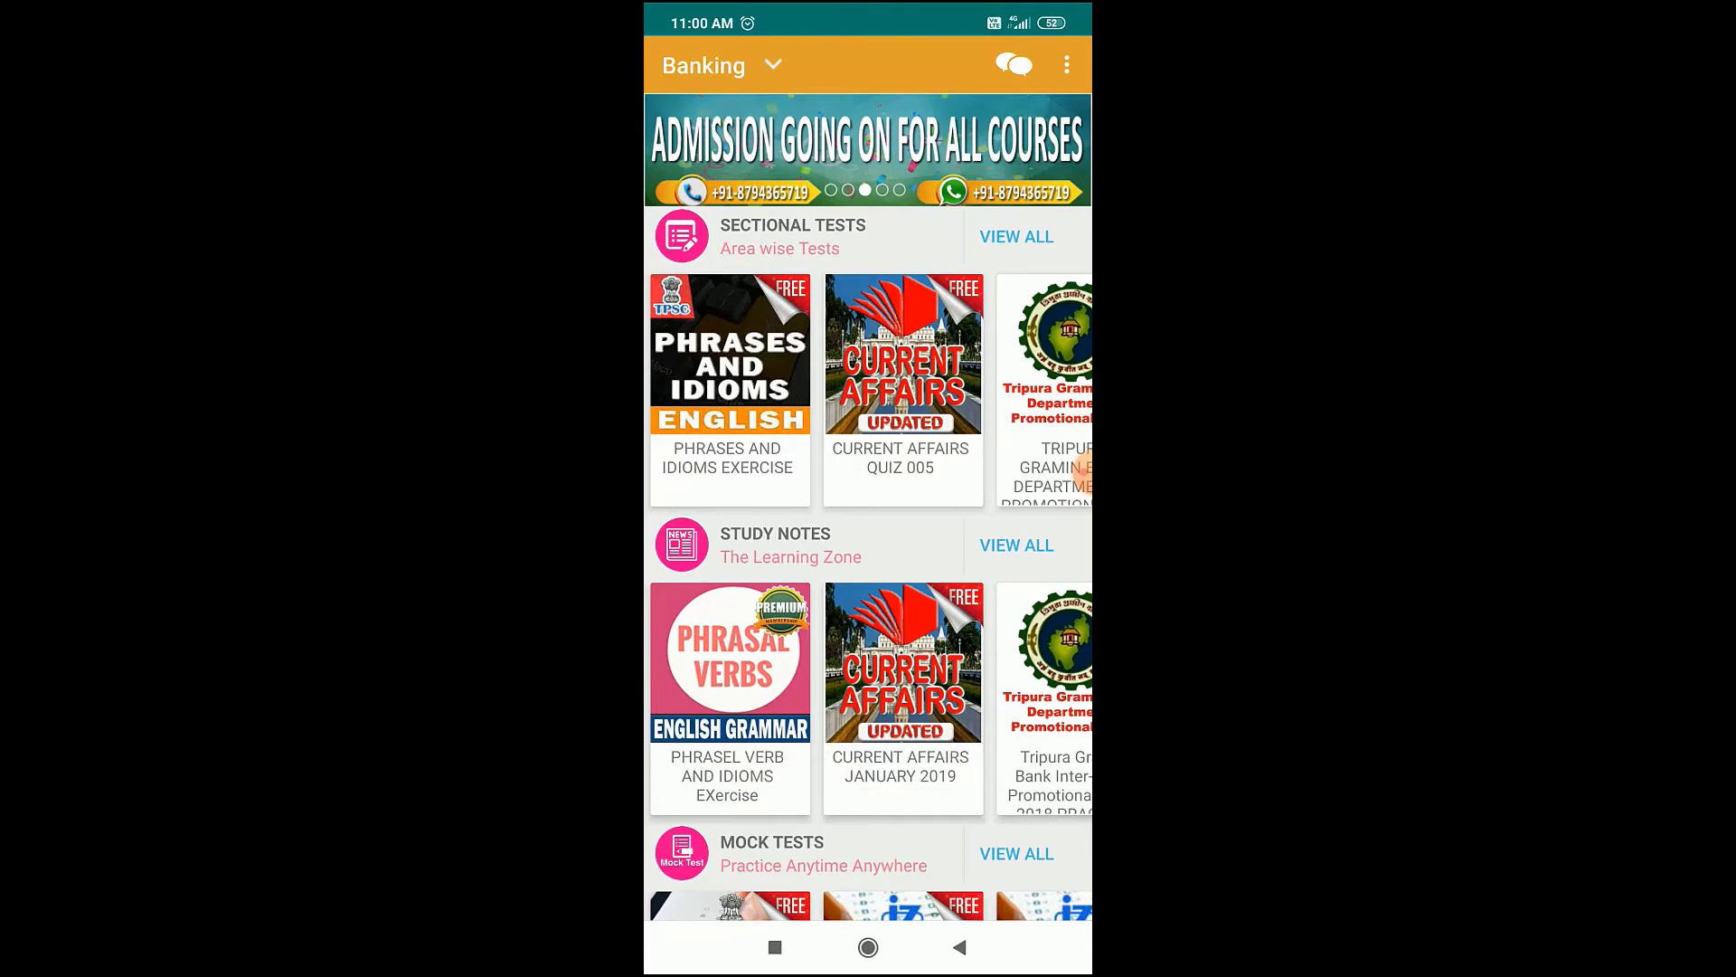
left_click(721, 65)
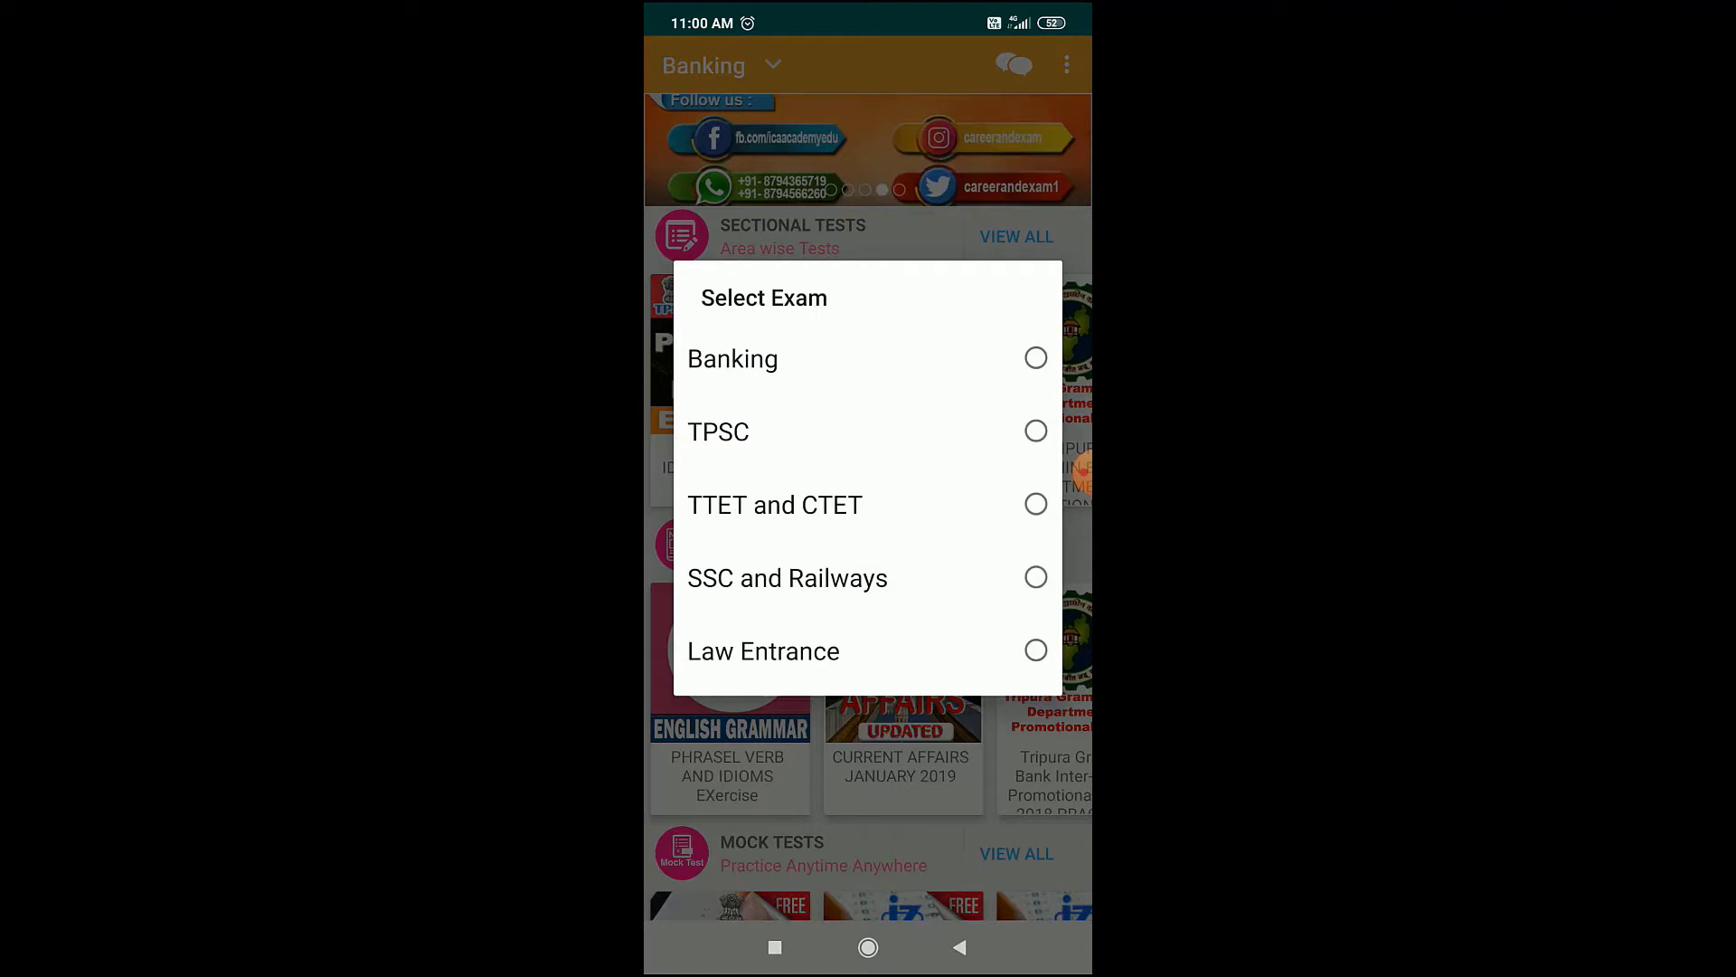
left_click(866, 358)
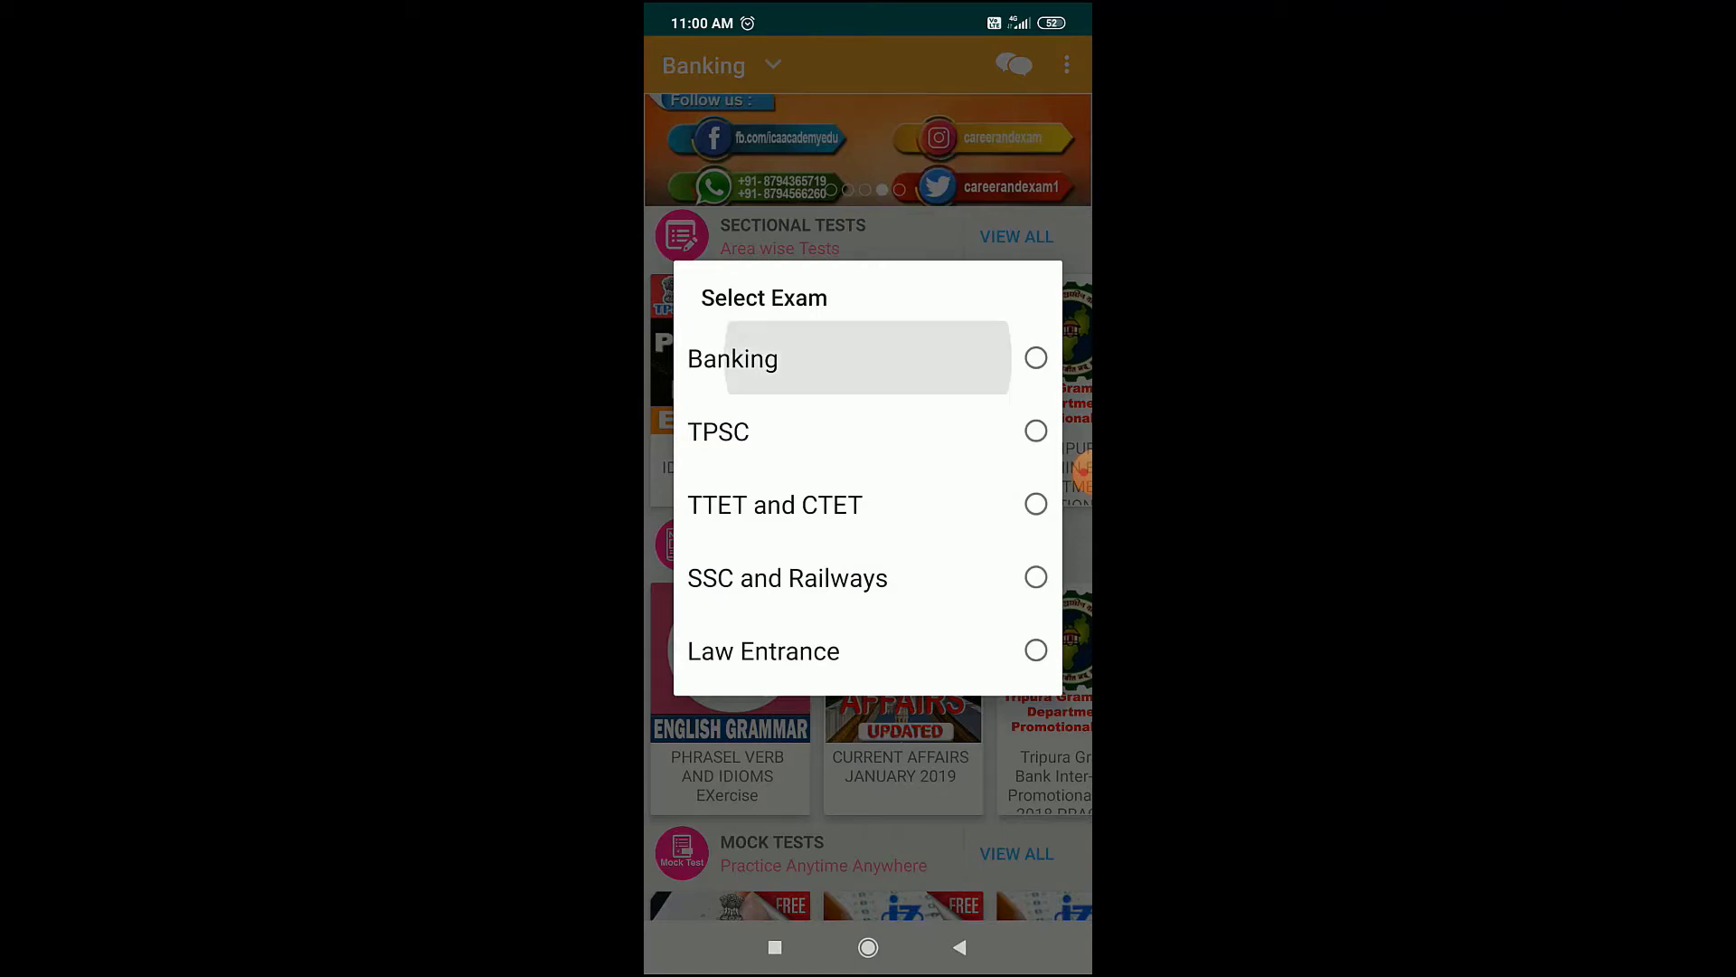
left_click(732, 358)
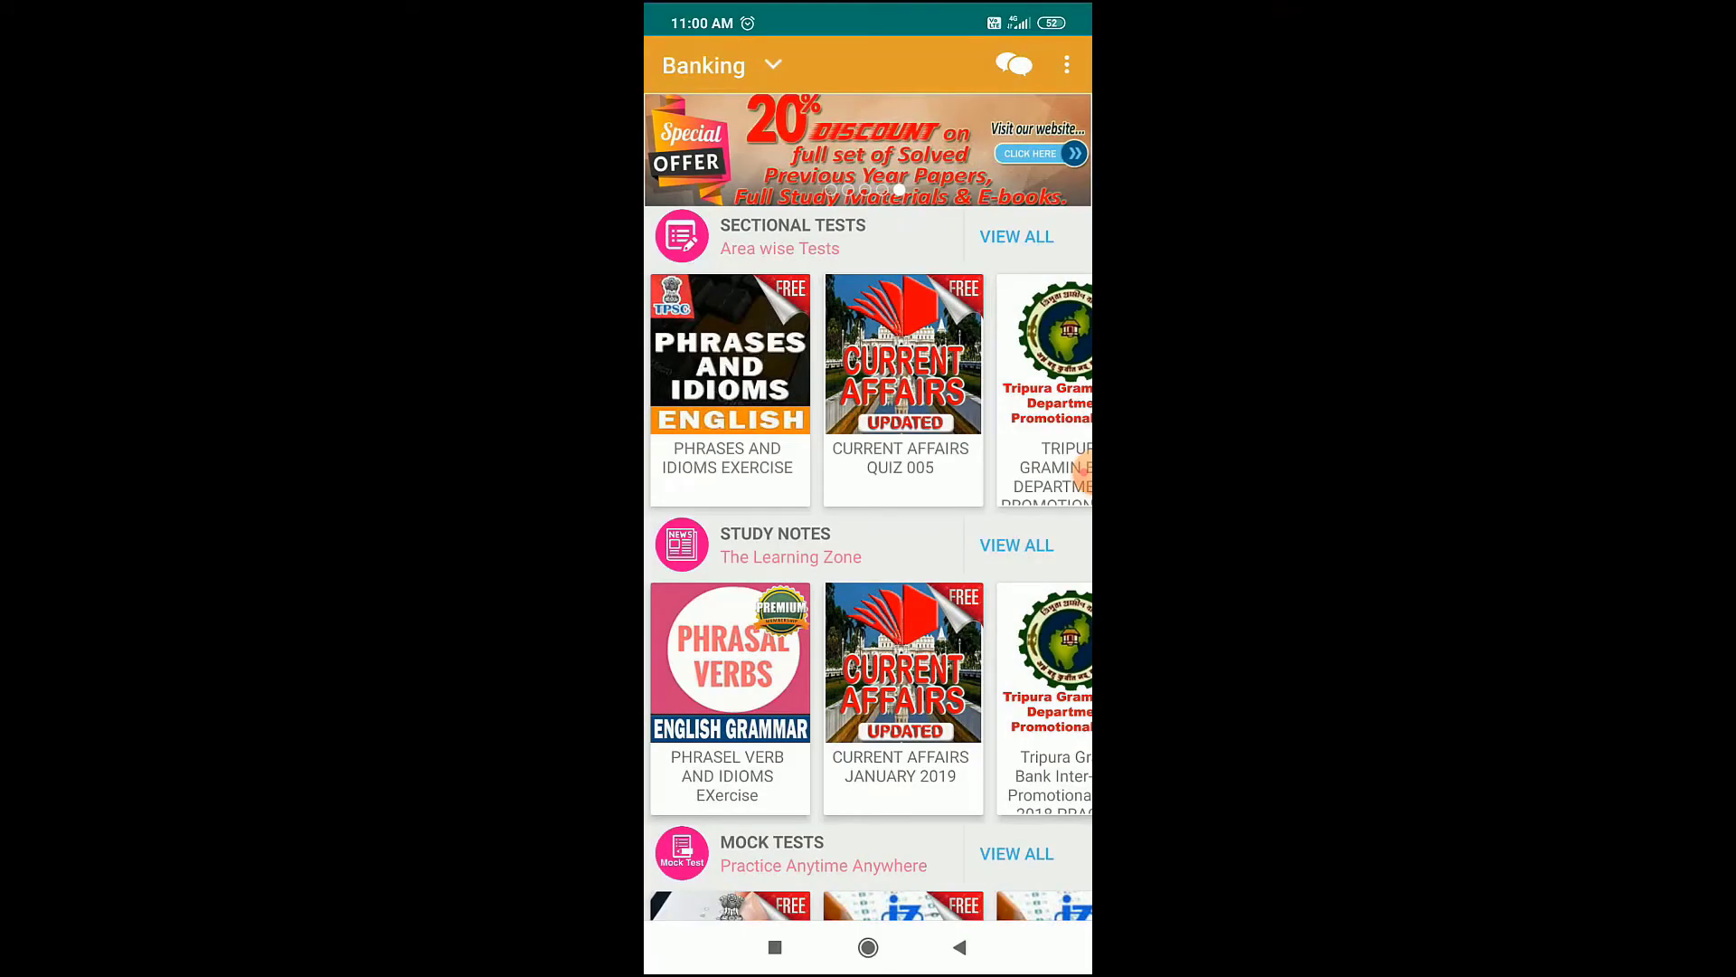
scroll("left", 3)
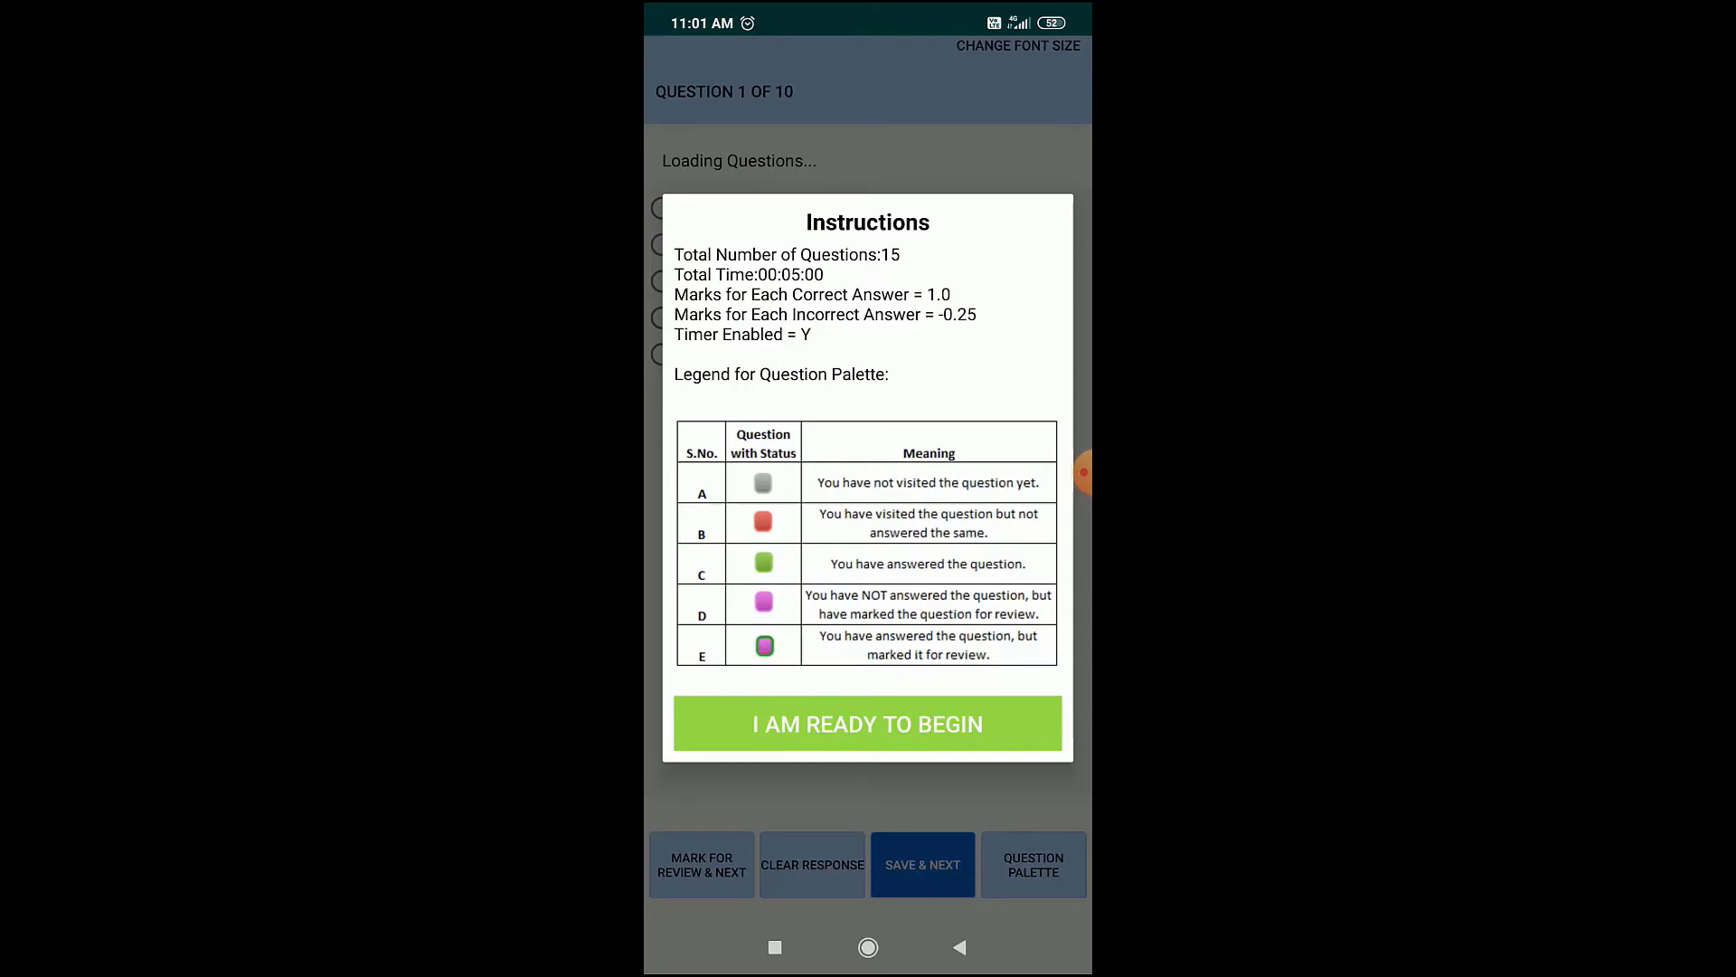
Accept the instructions with I AM READY TO BEGIN to start the 15-question test
left_click(867, 724)
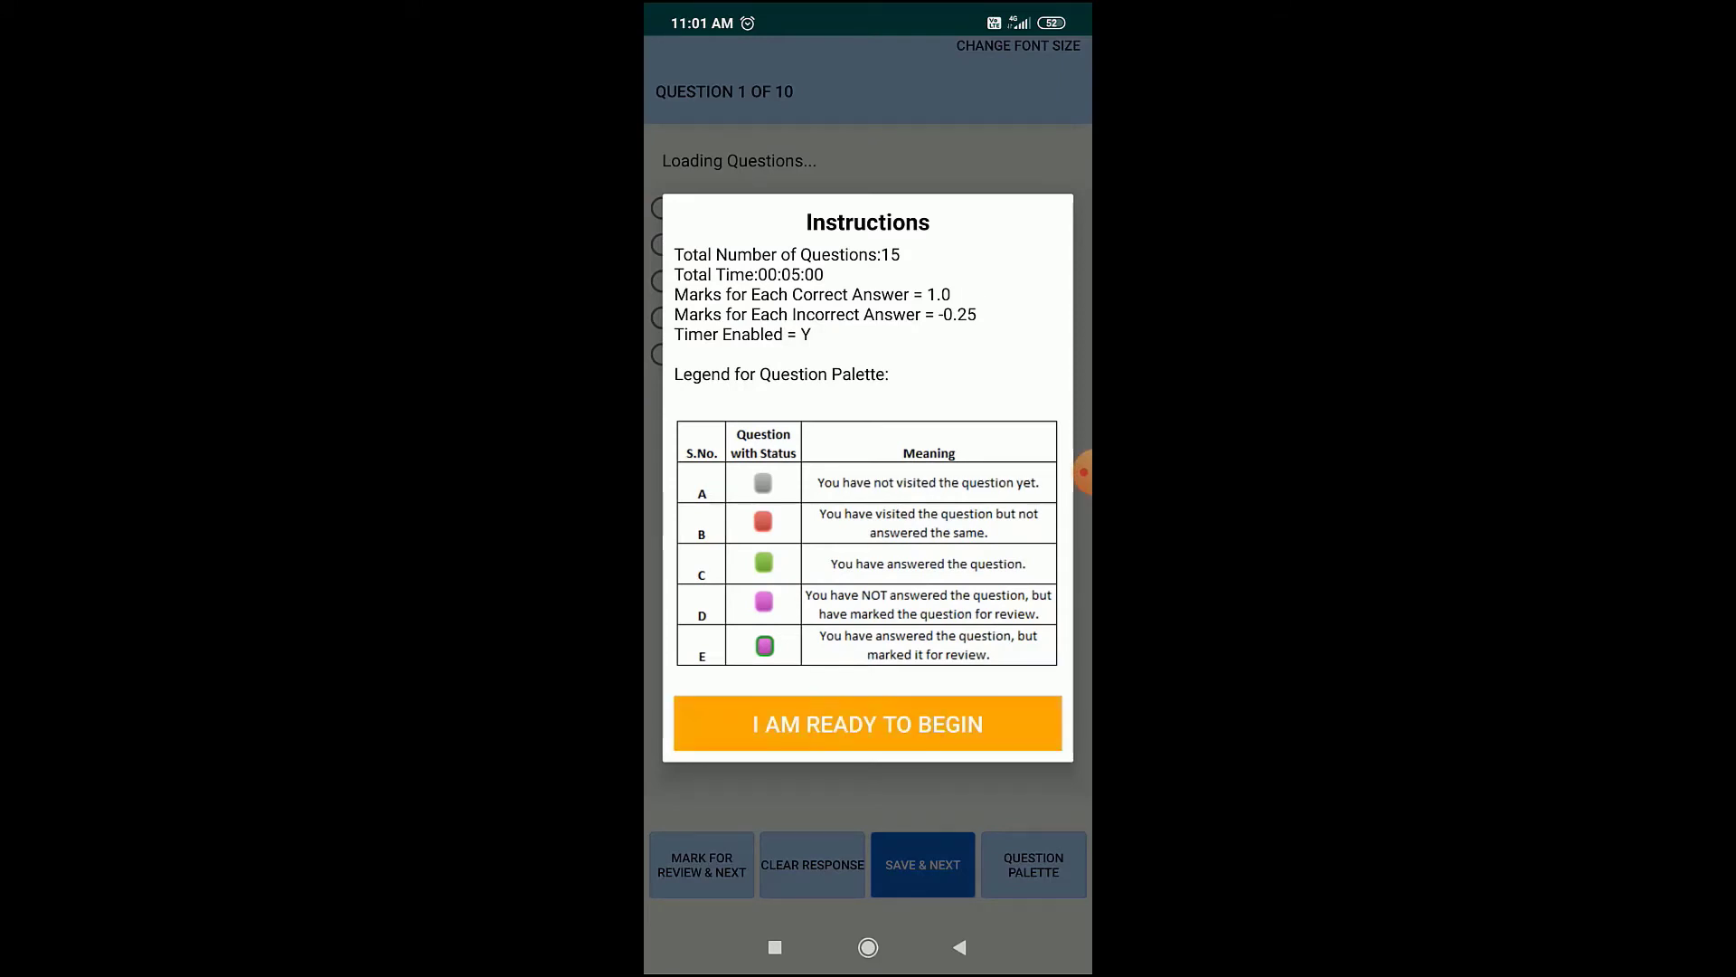
left_click(866, 724)
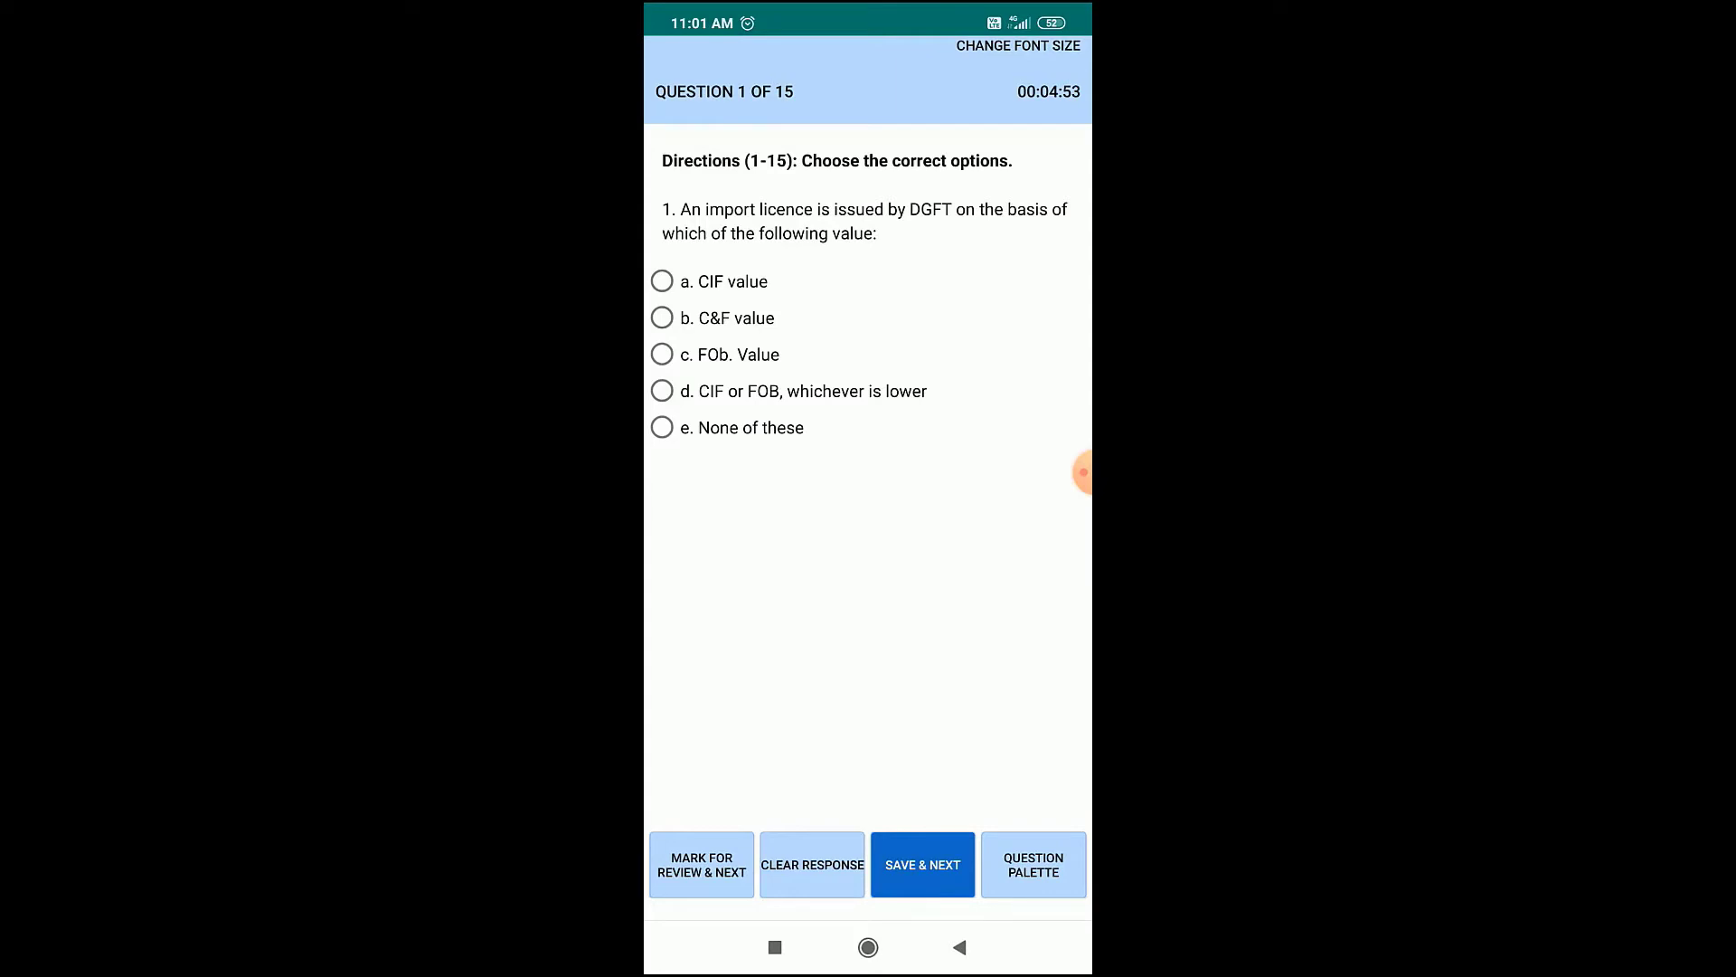
Answer questions 1-4 (FOB Value, option b, 90 days, within 45 days), saving each
left_click(662, 354)
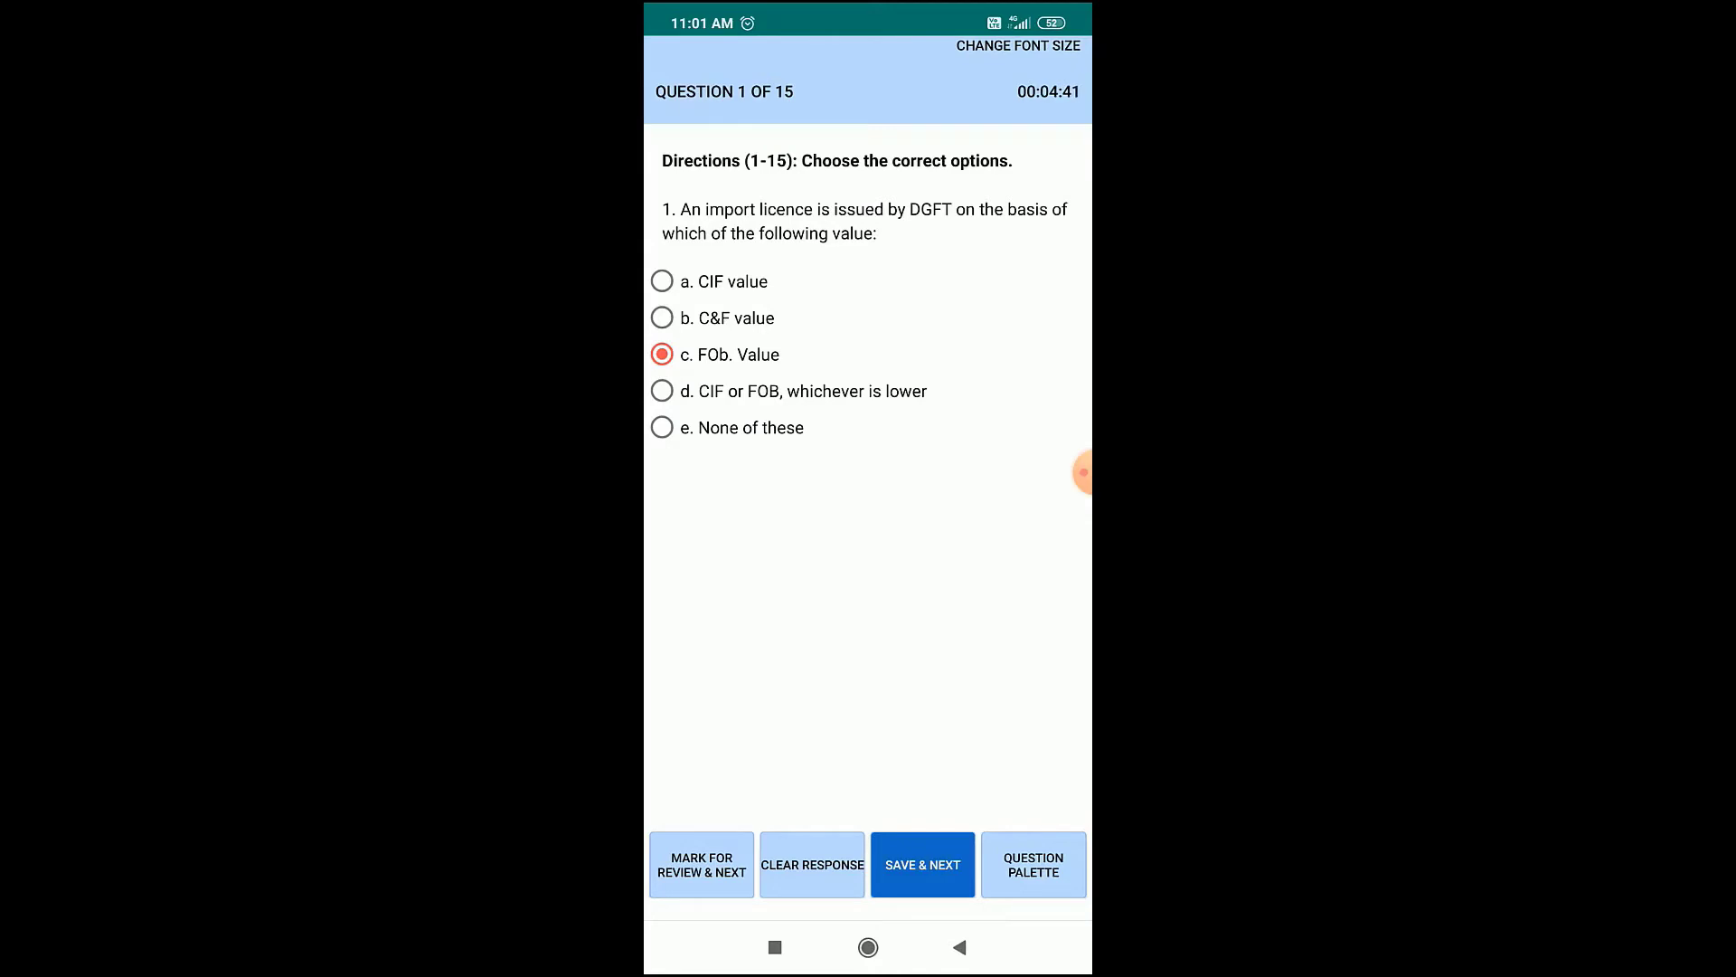
left_click(923, 865)
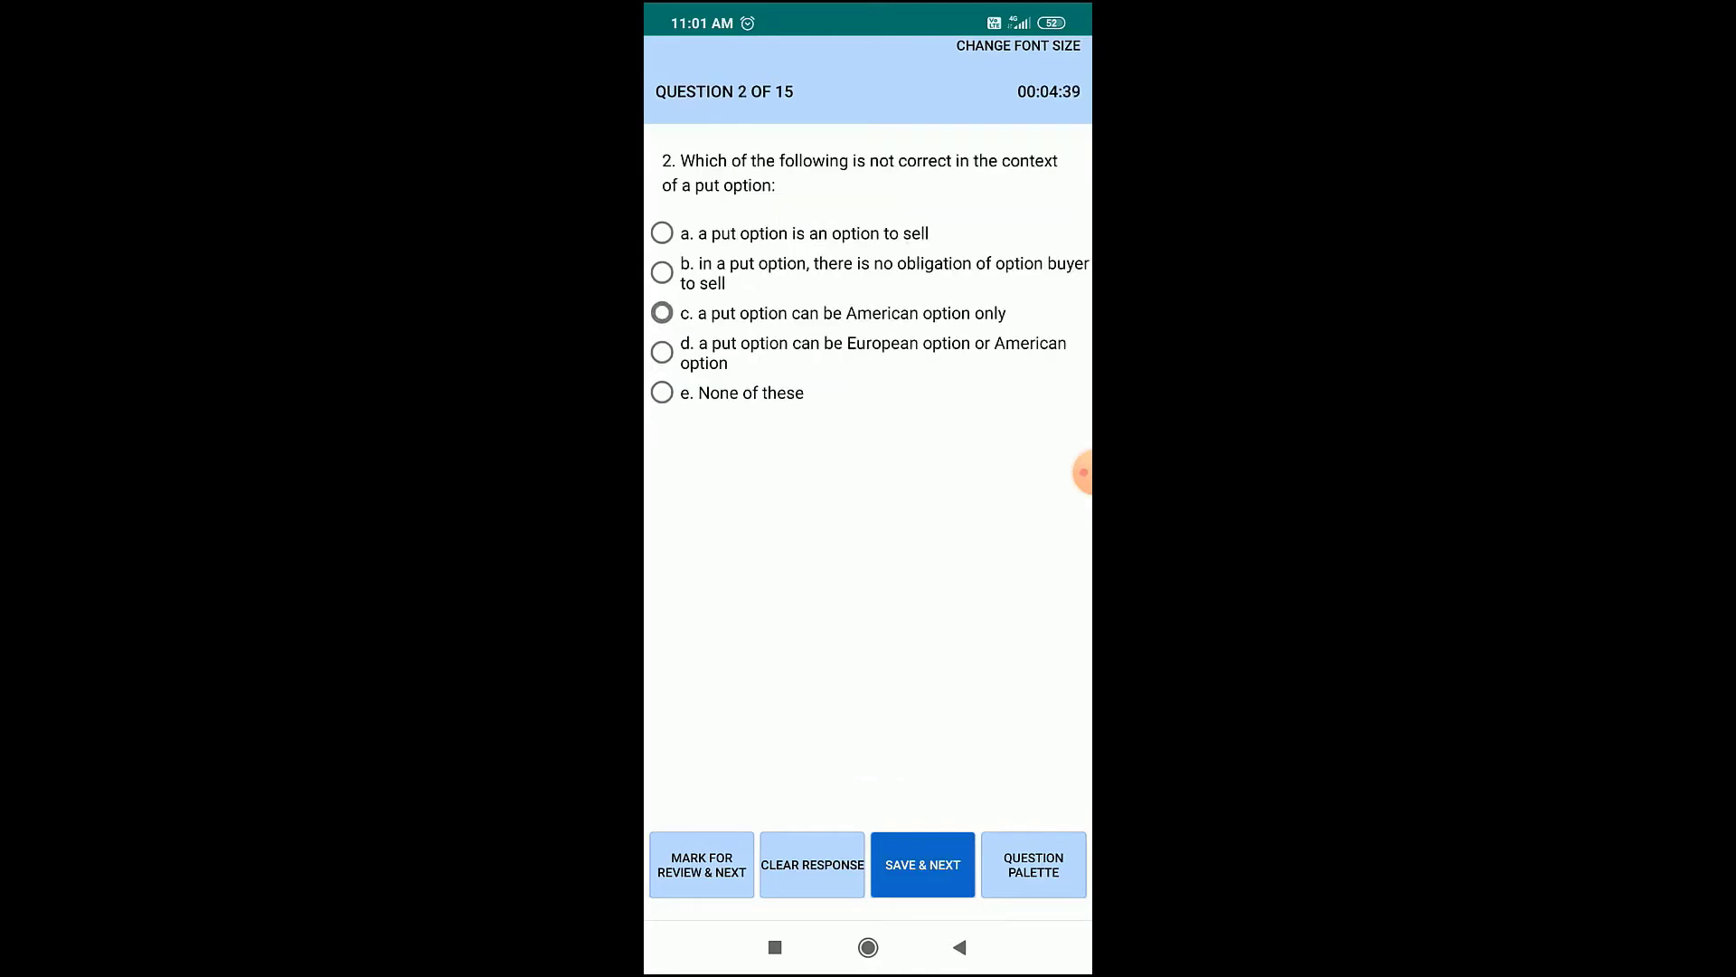
left_click(662, 271)
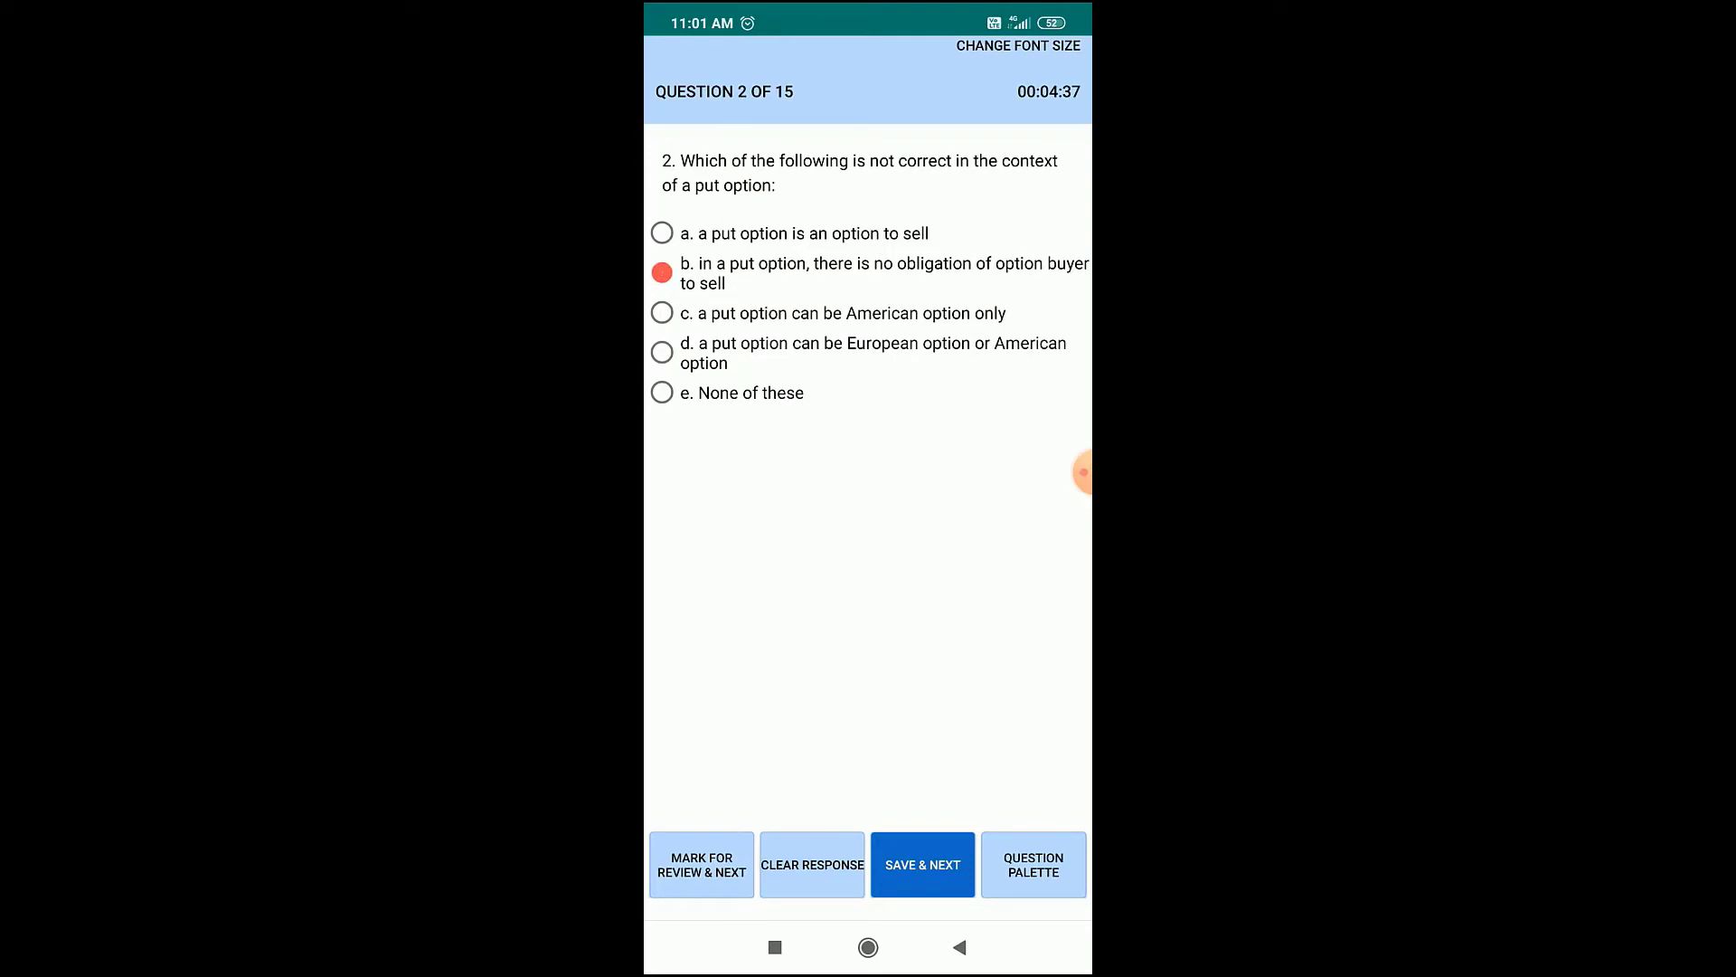
left_click(921, 864)
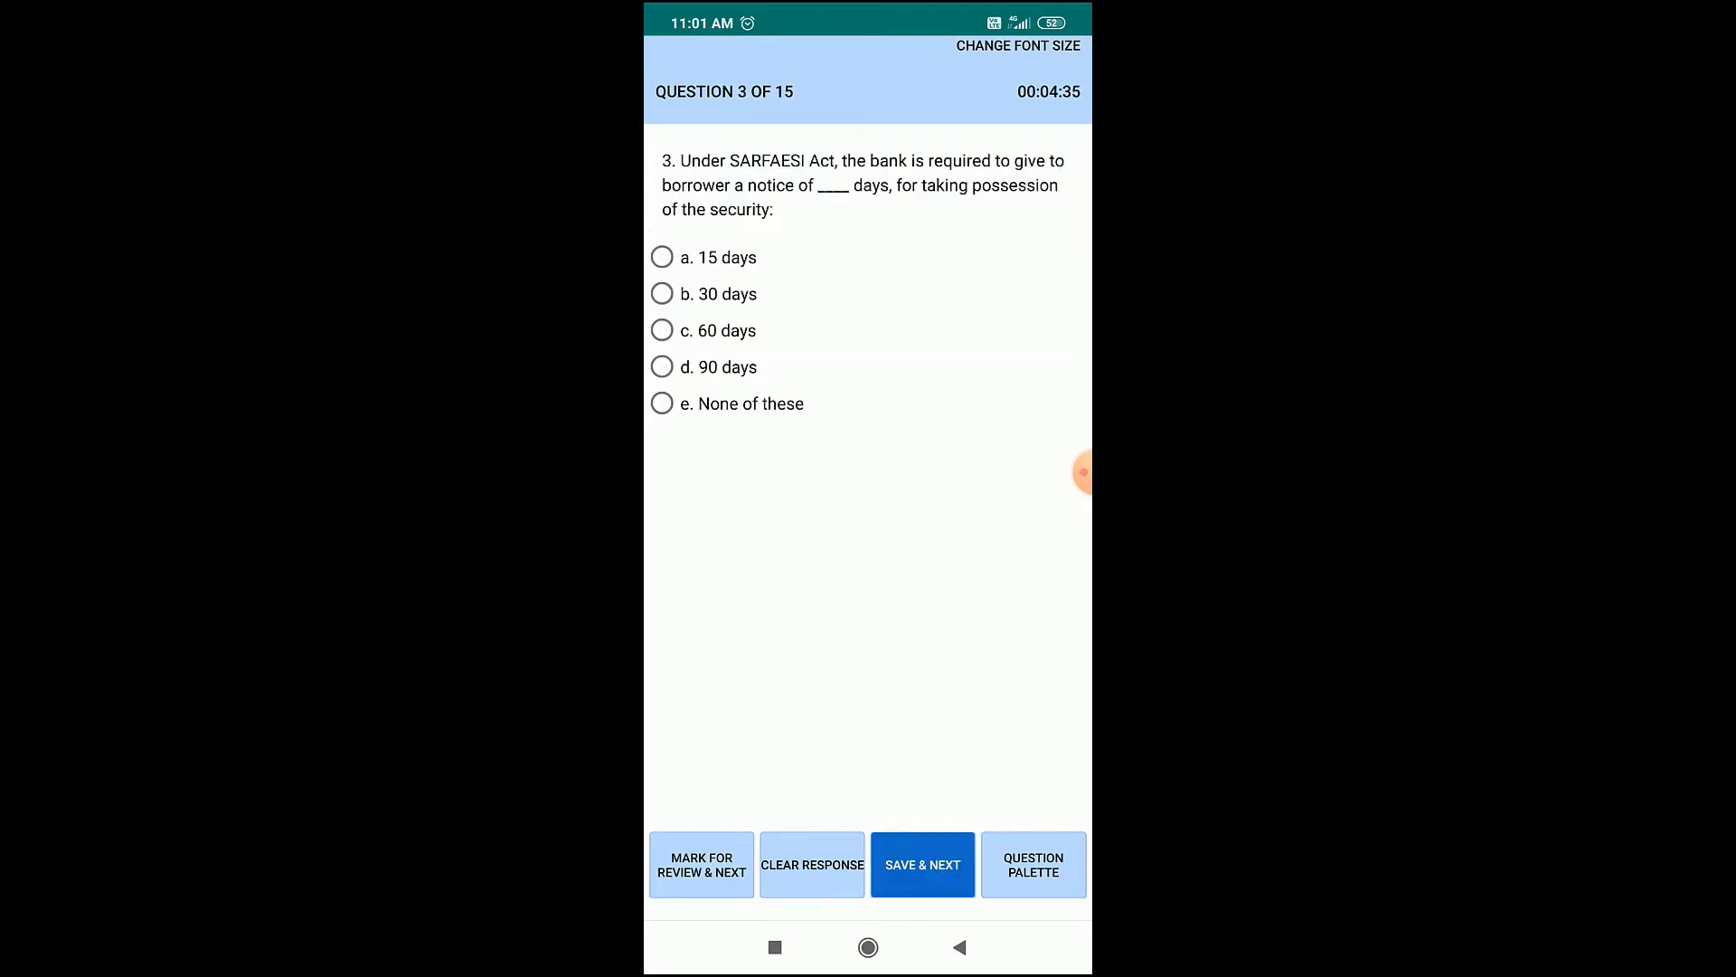
left_click(662, 368)
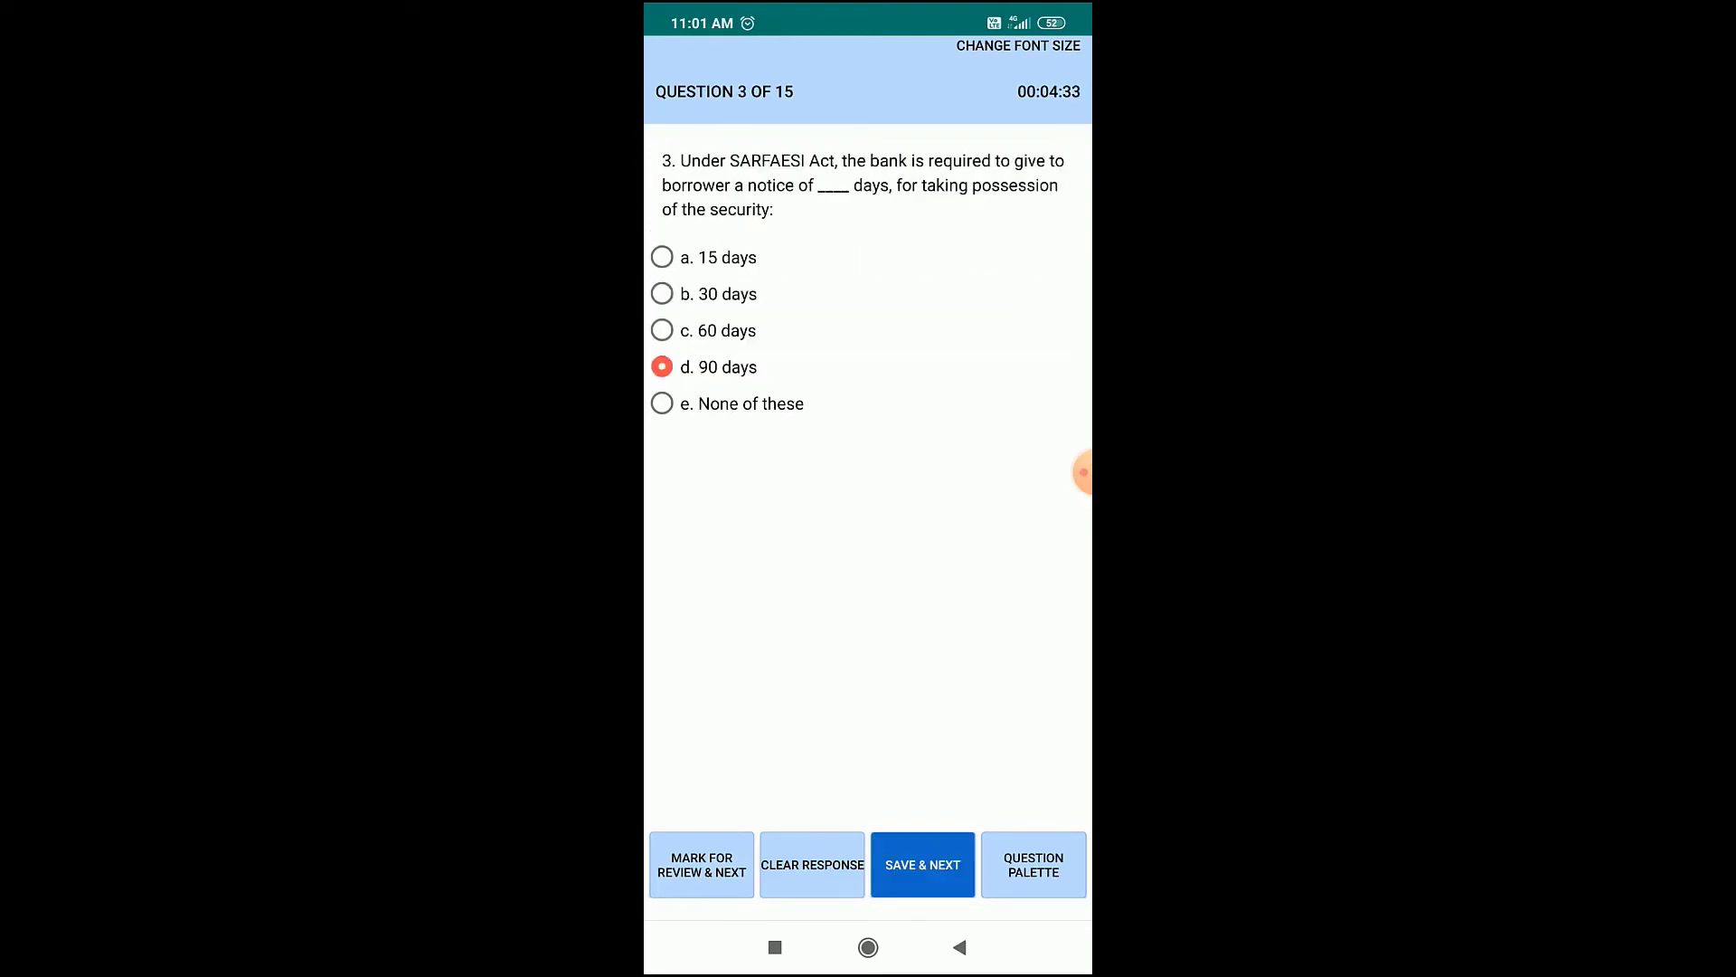
left_click(920, 864)
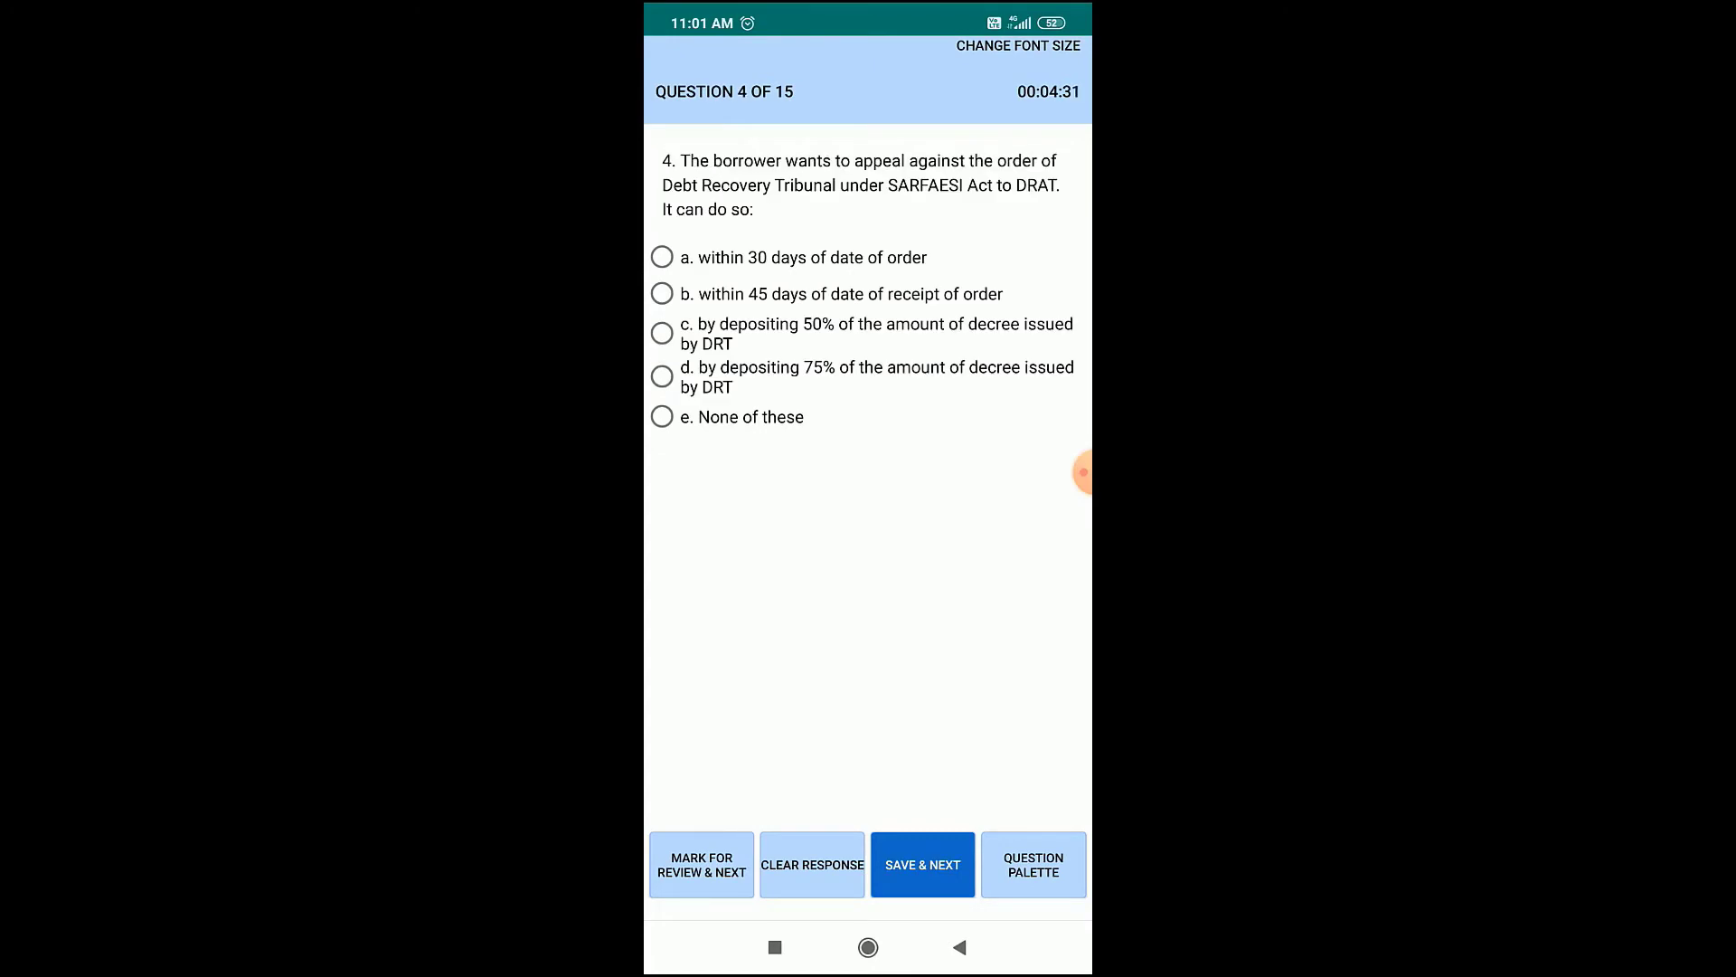
left_click(662, 293)
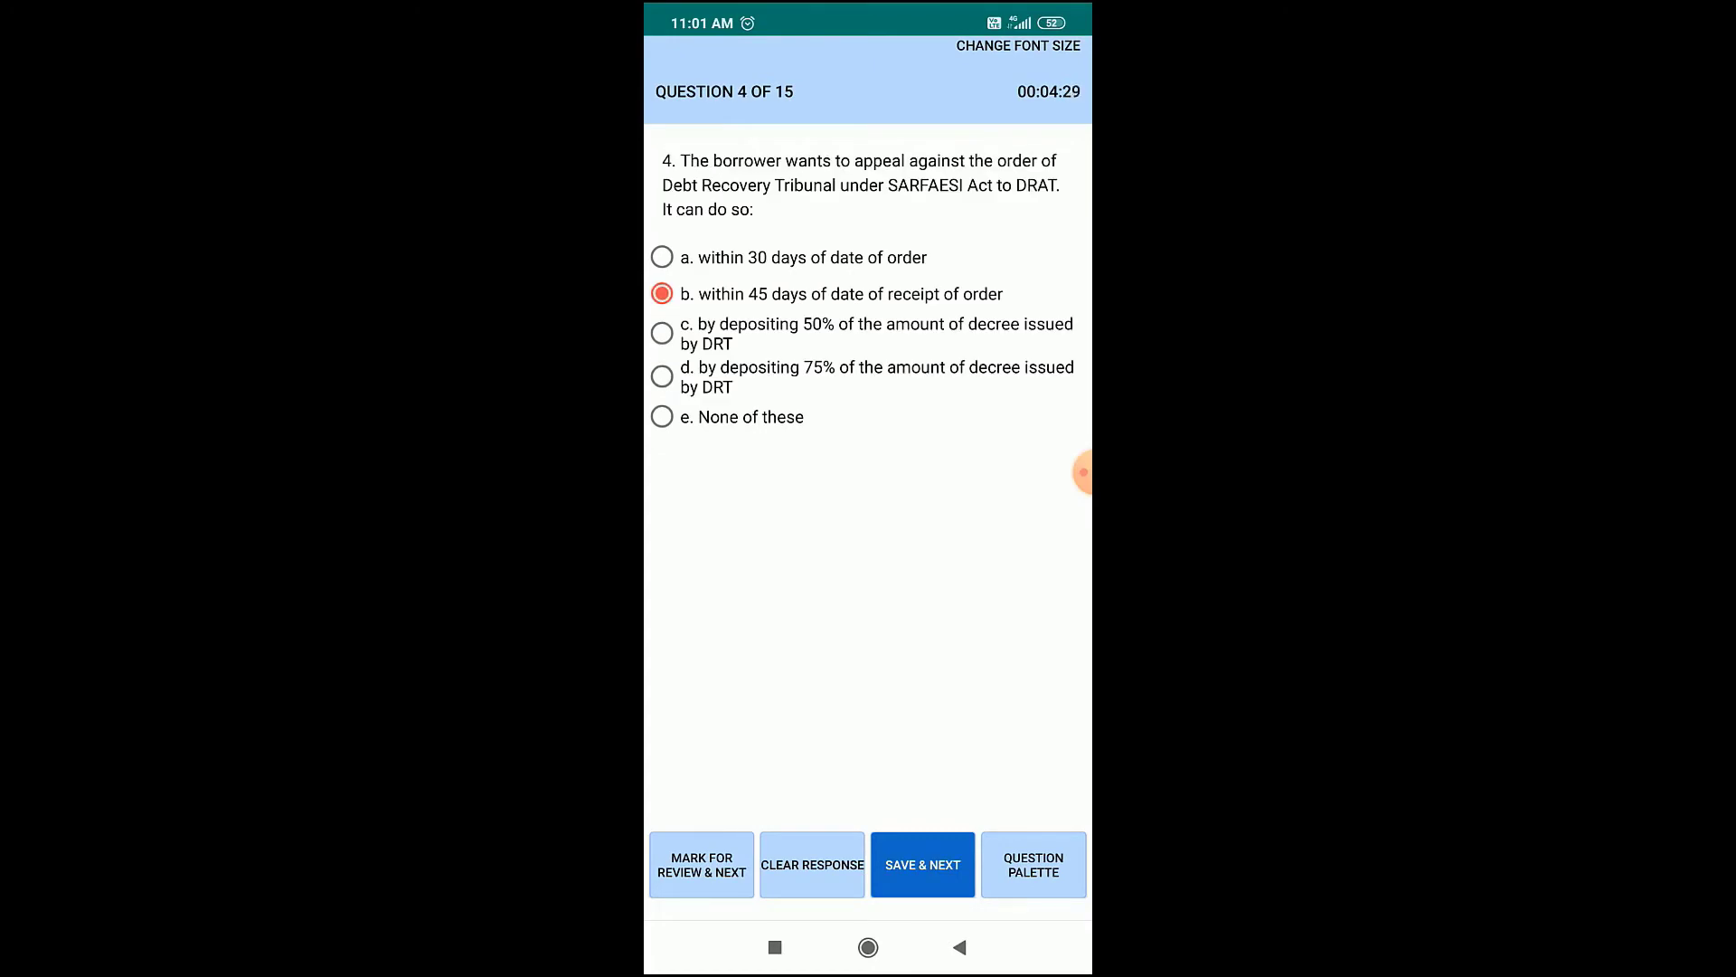
left_click(920, 864)
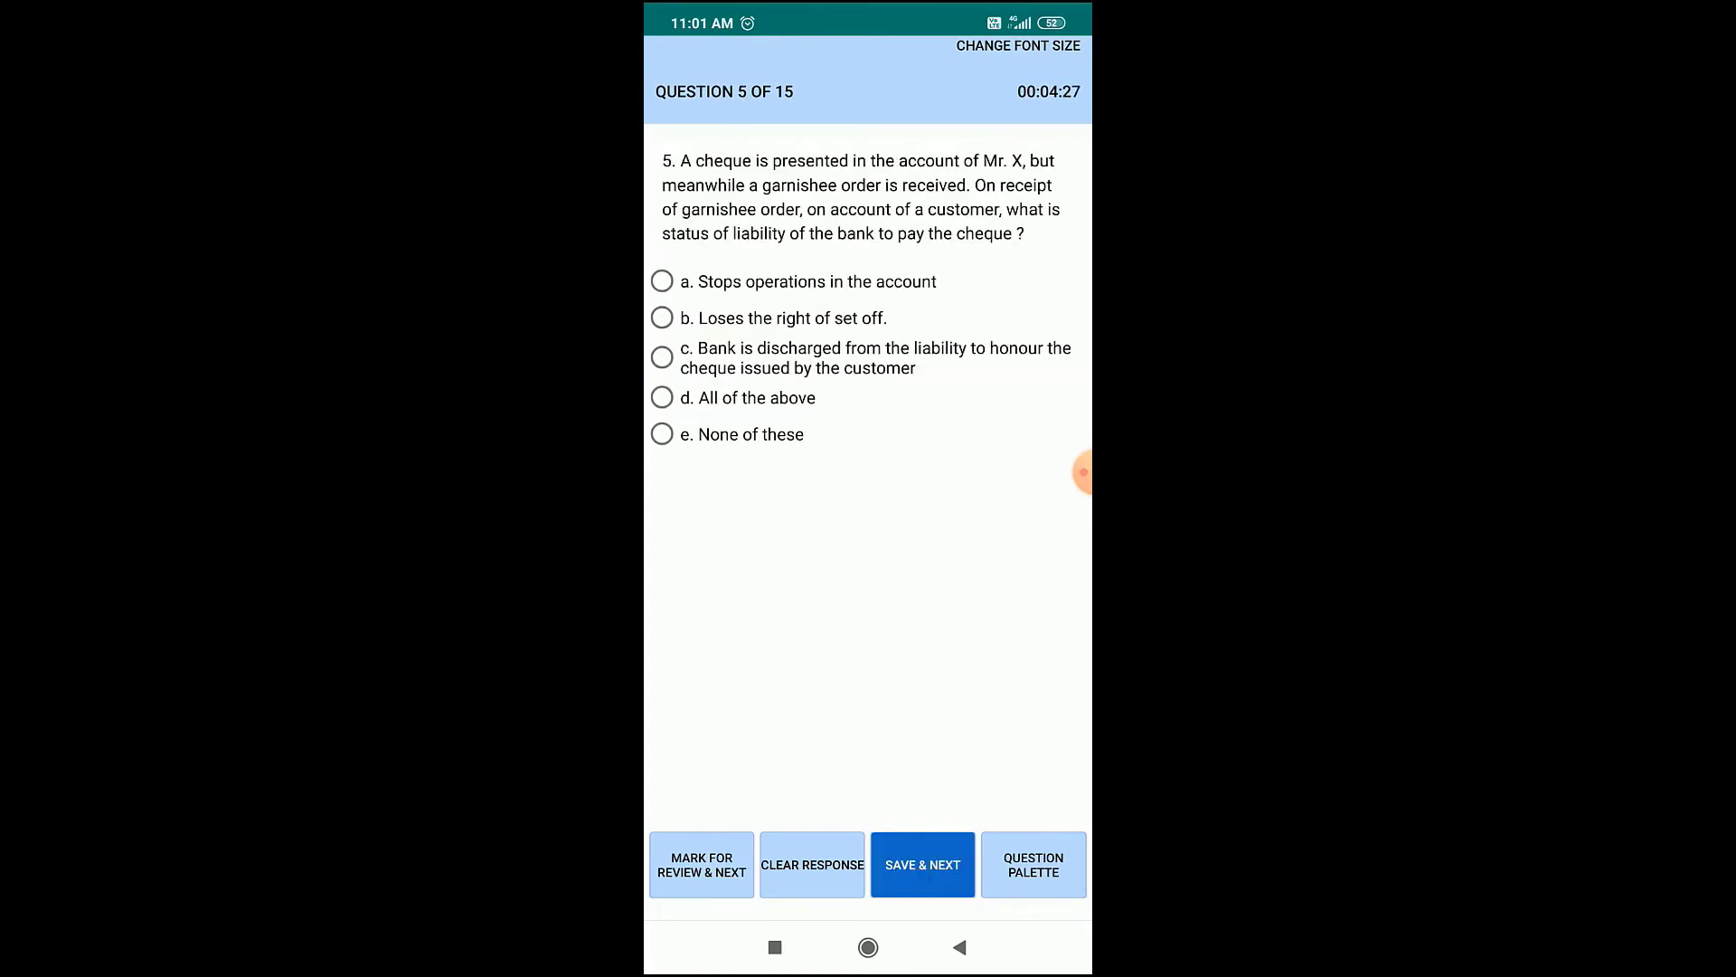
Answer questions 5-8 (bank-discharged, a to c, and so on) and reach question 9 unanswered
left_click(662, 359)
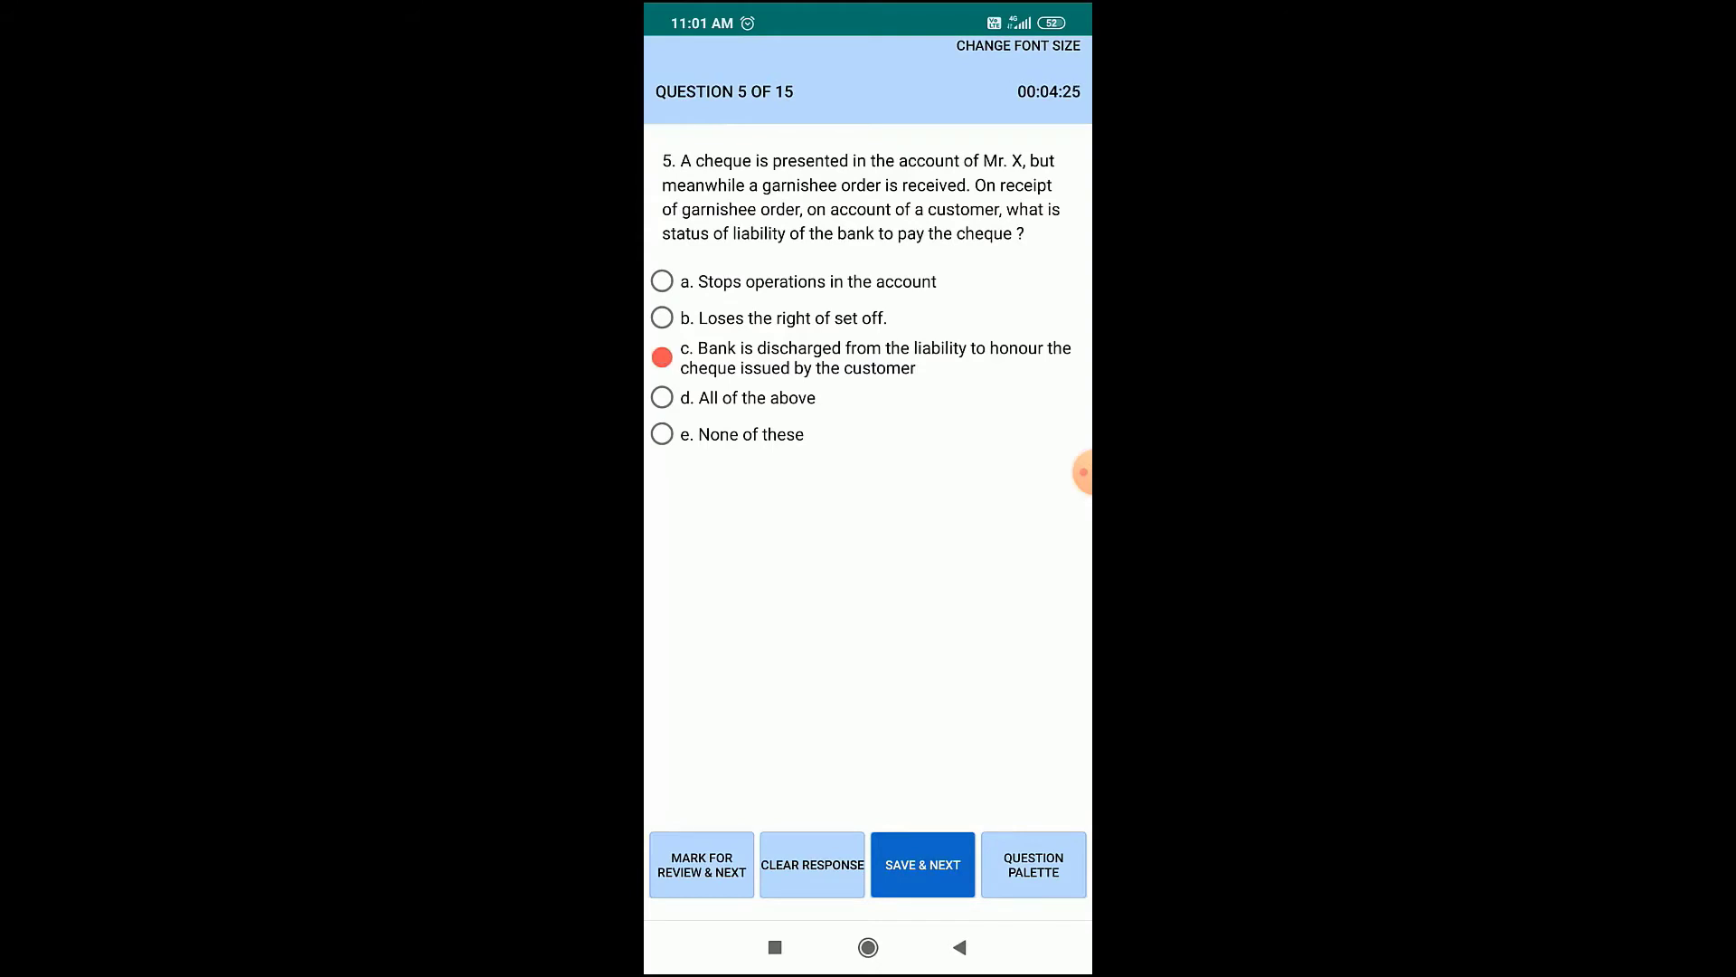
left_click(922, 864)
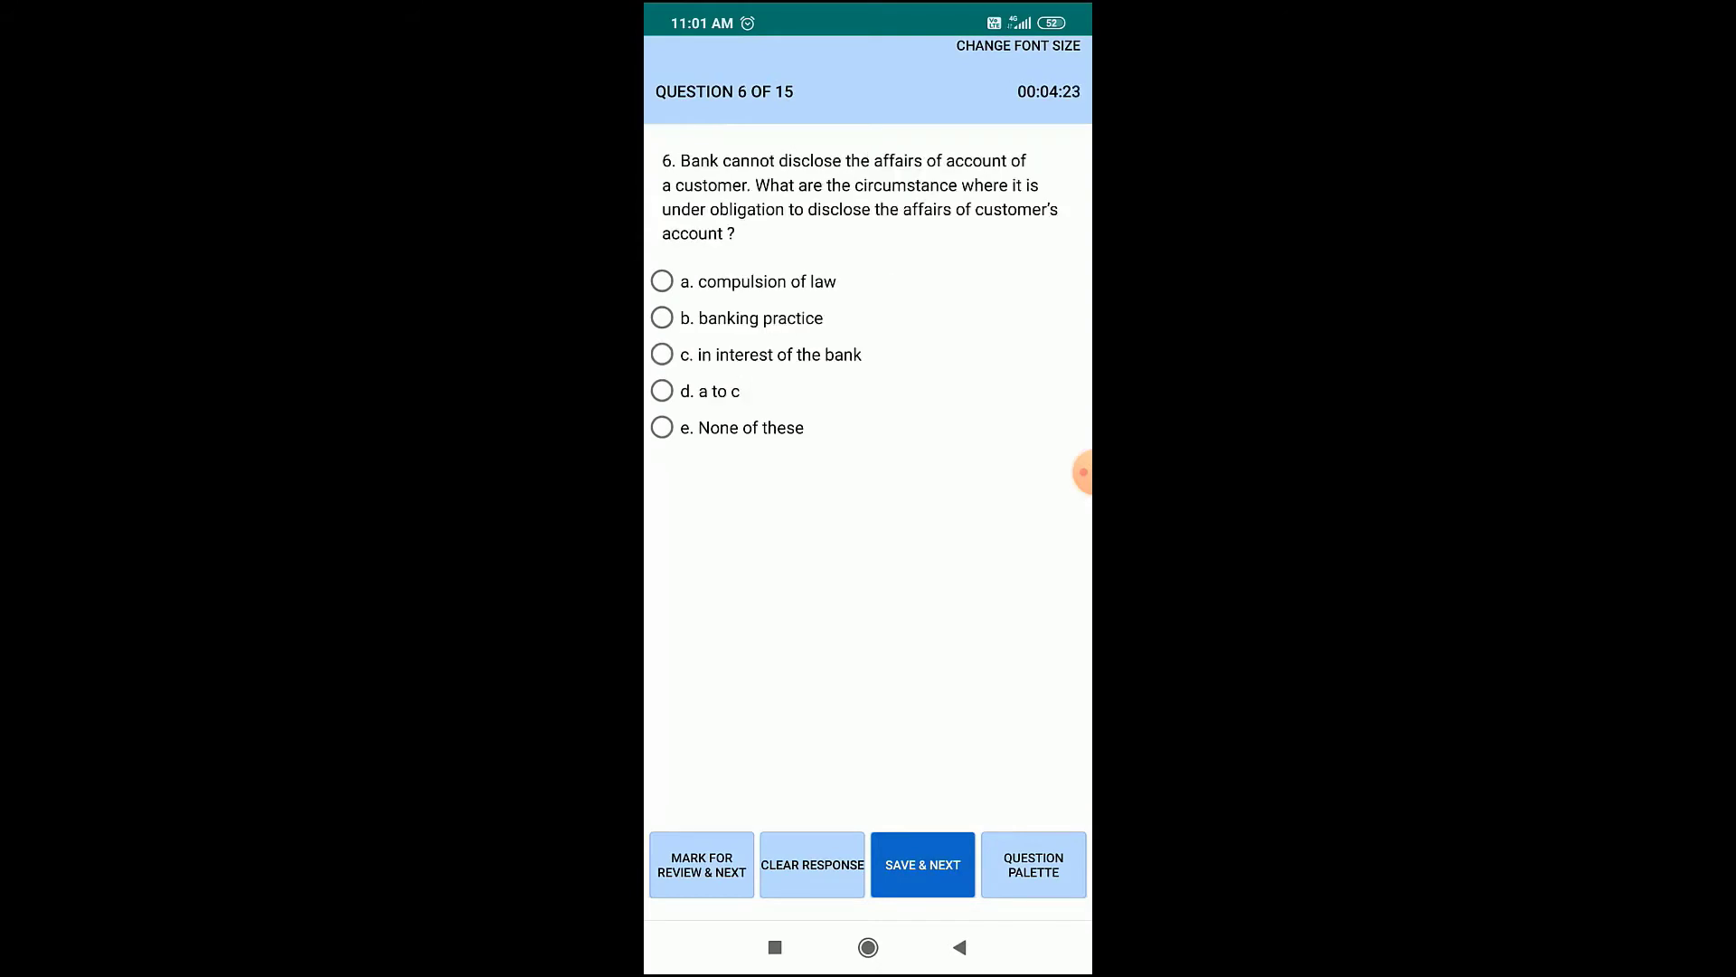
left_click(662, 391)
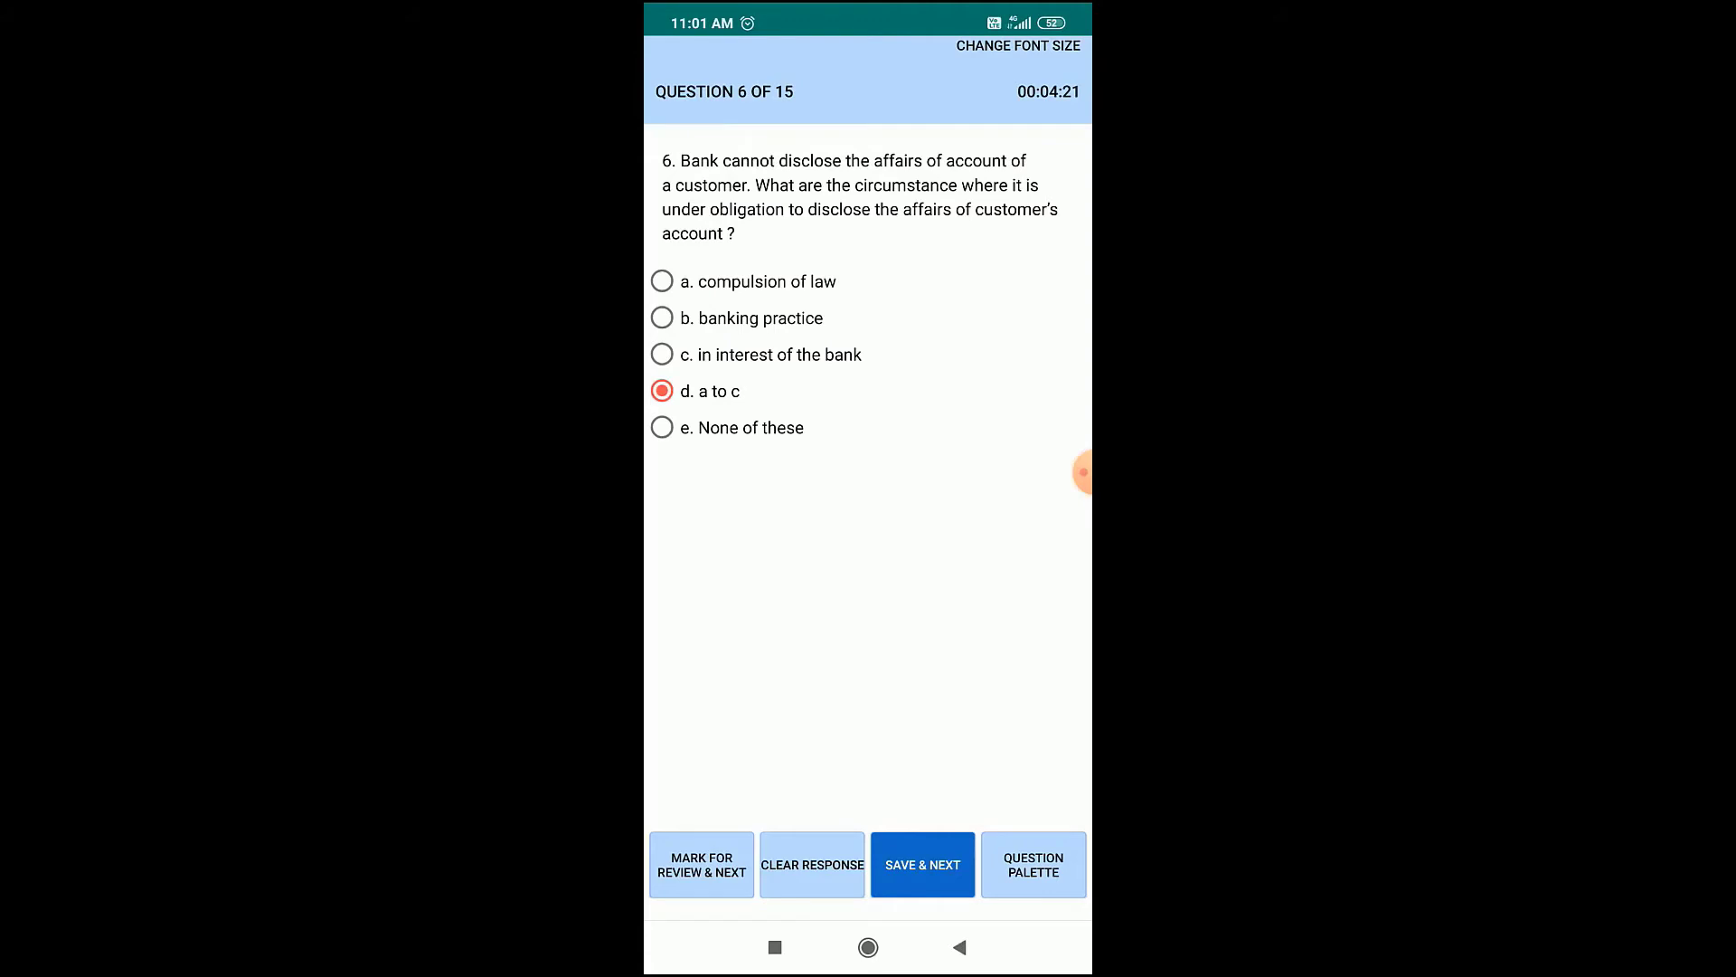
left_click(921, 864)
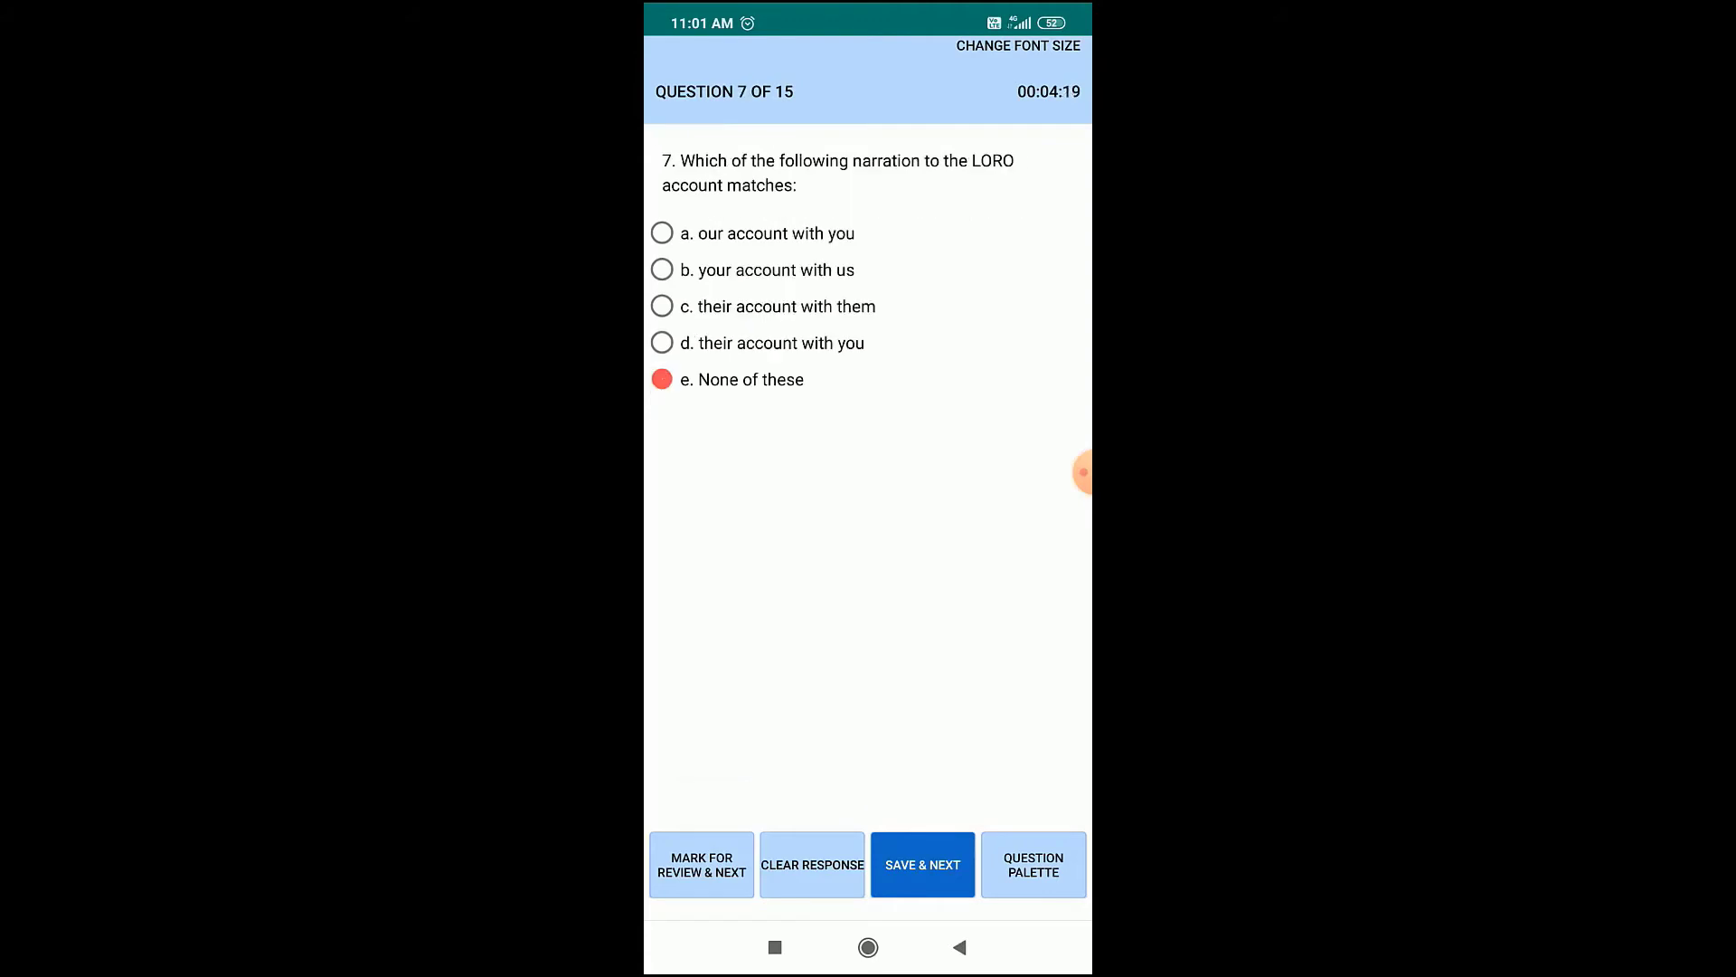
left_click(921, 865)
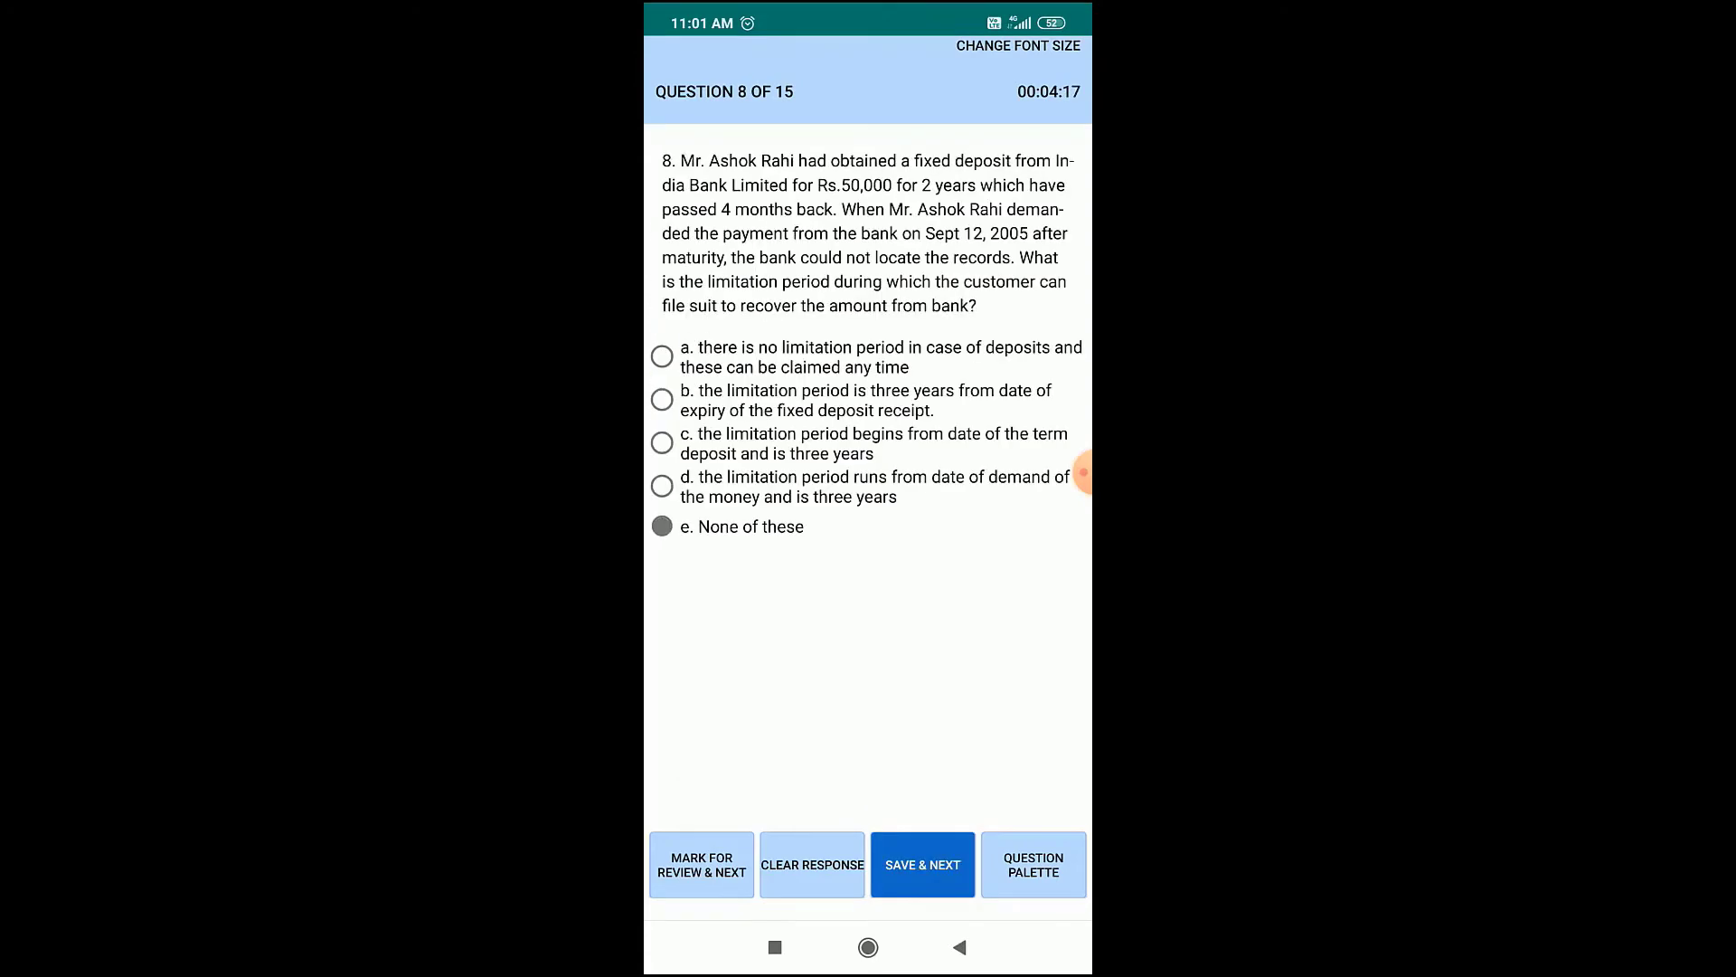
left_click(662, 527)
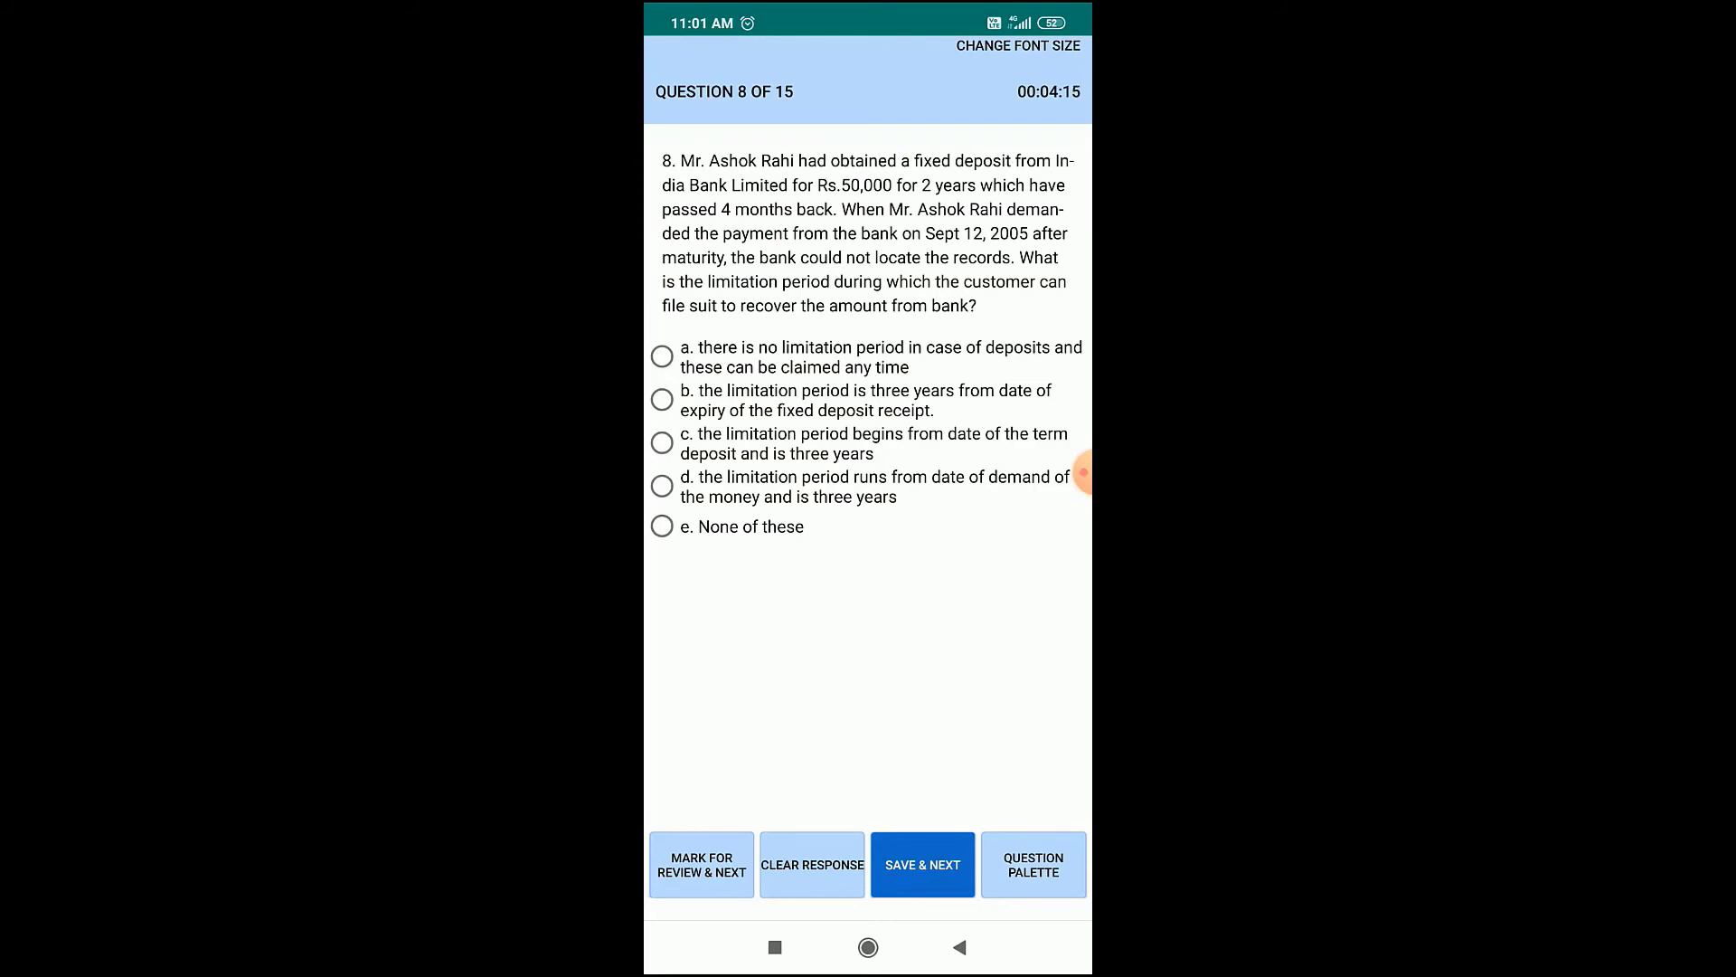
left_click(921, 864)
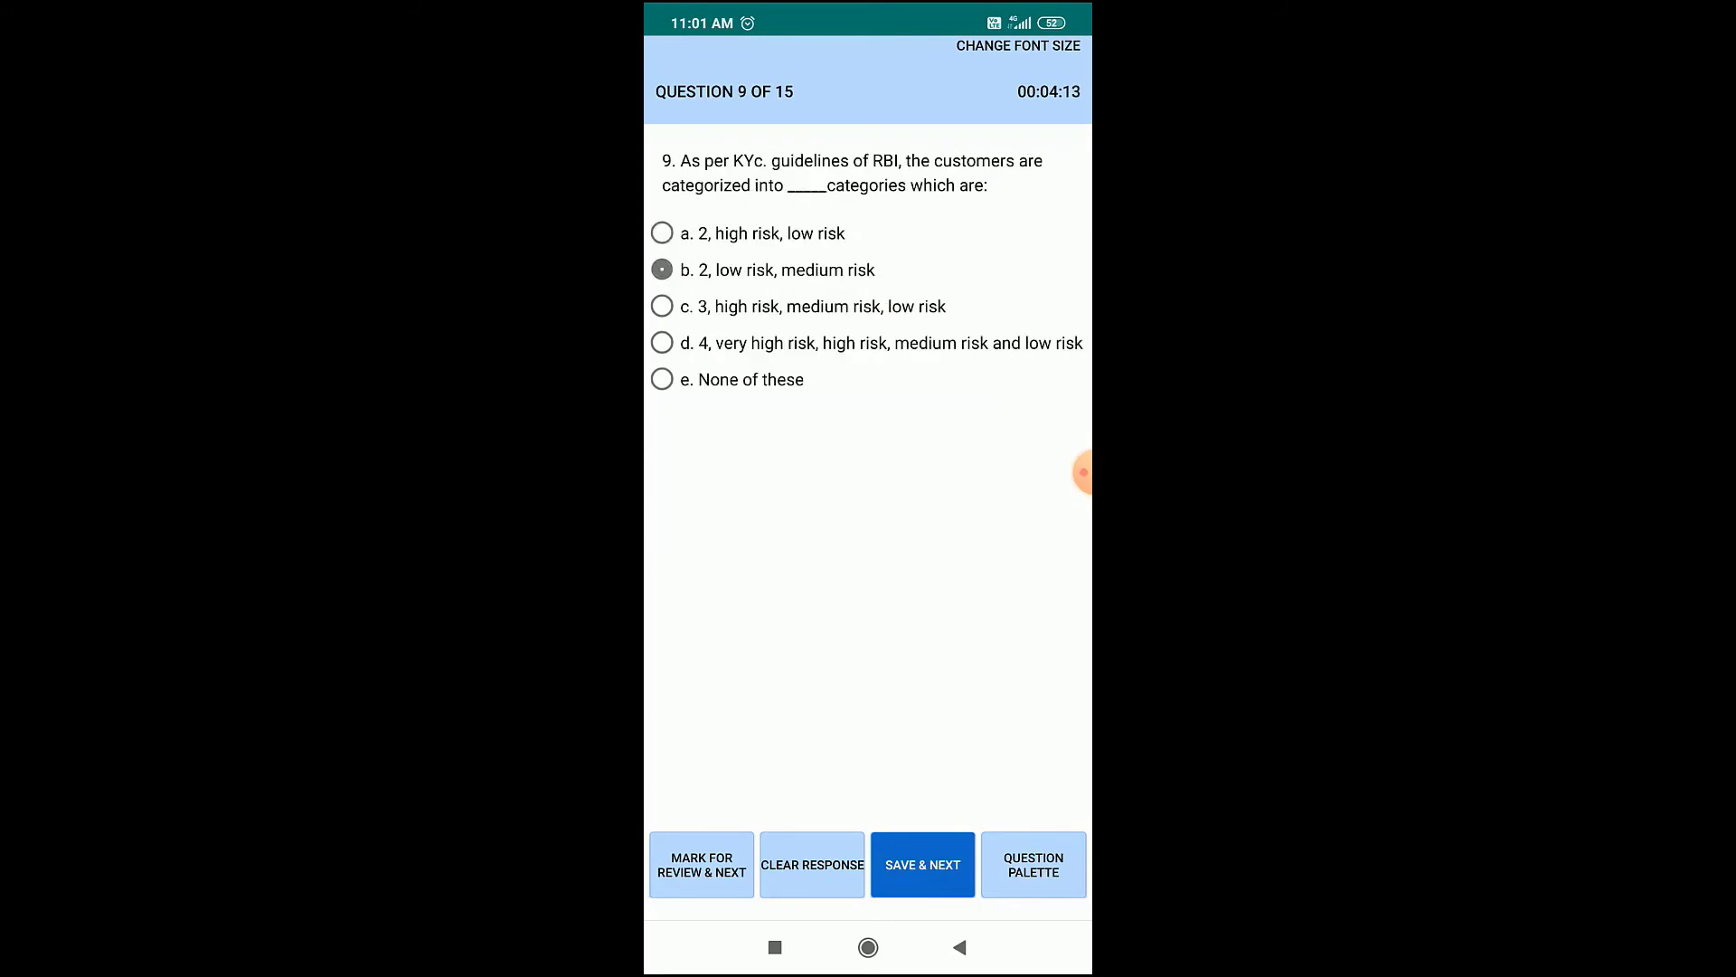
left_click(812, 865)
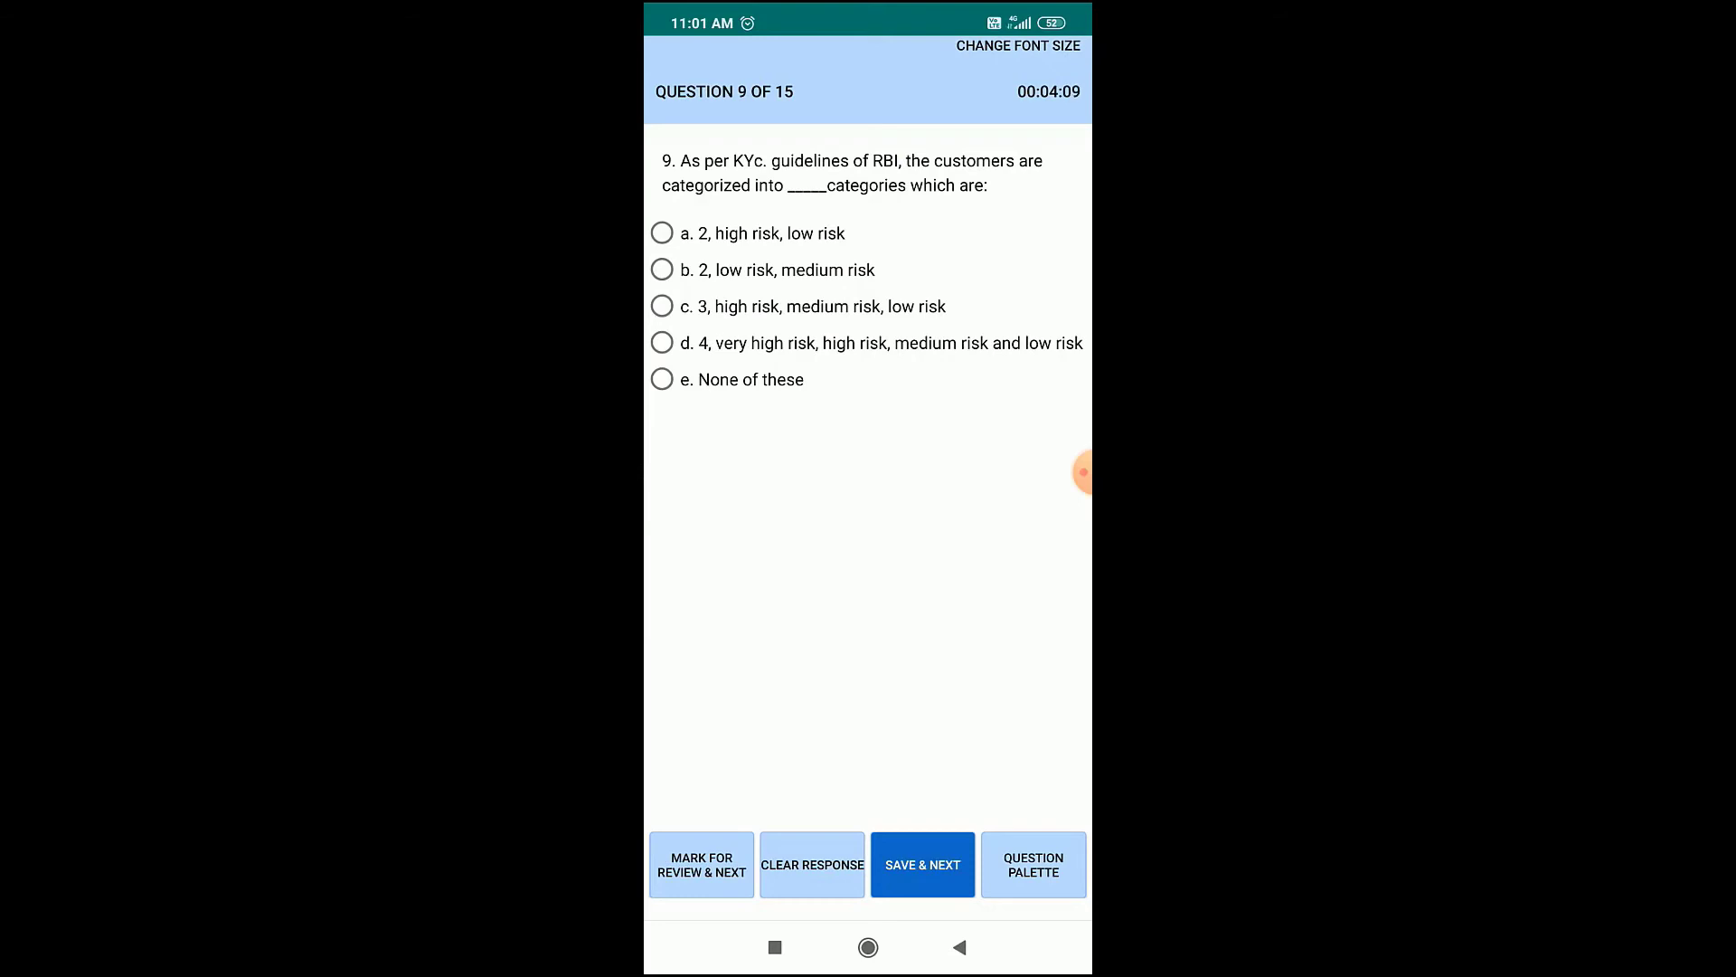
left_click(1033, 864)
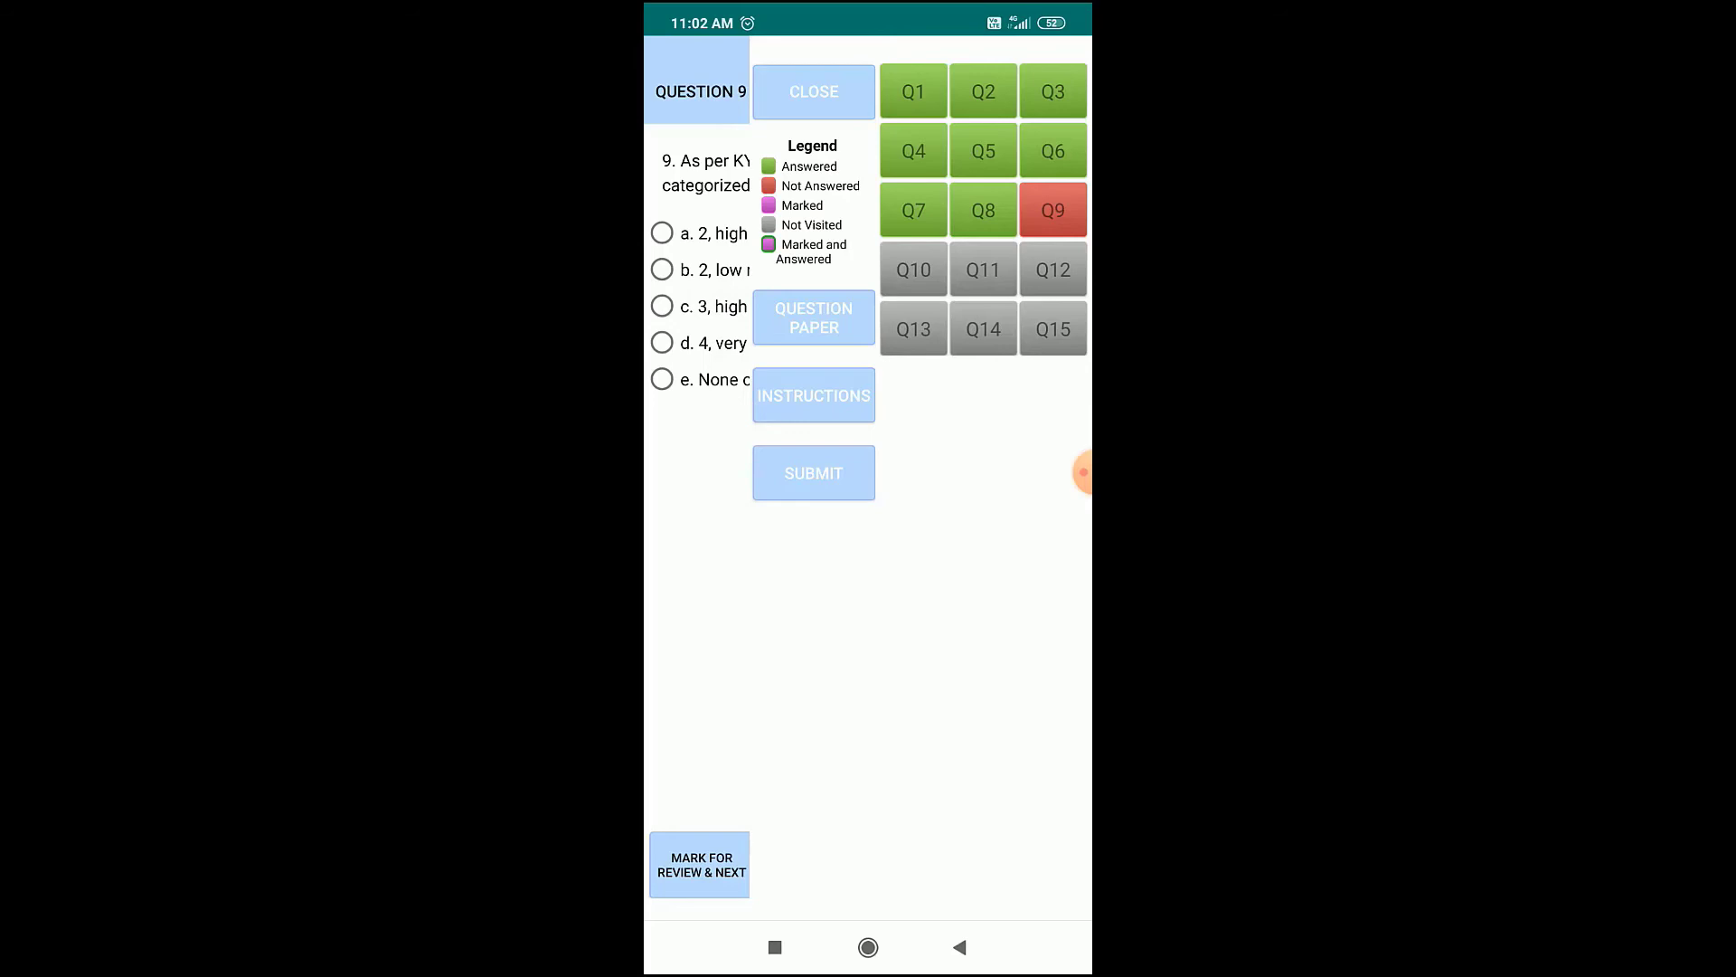
Submit the test from the question palette, confirming Yes despite unanswered questions
left_click(812, 472)
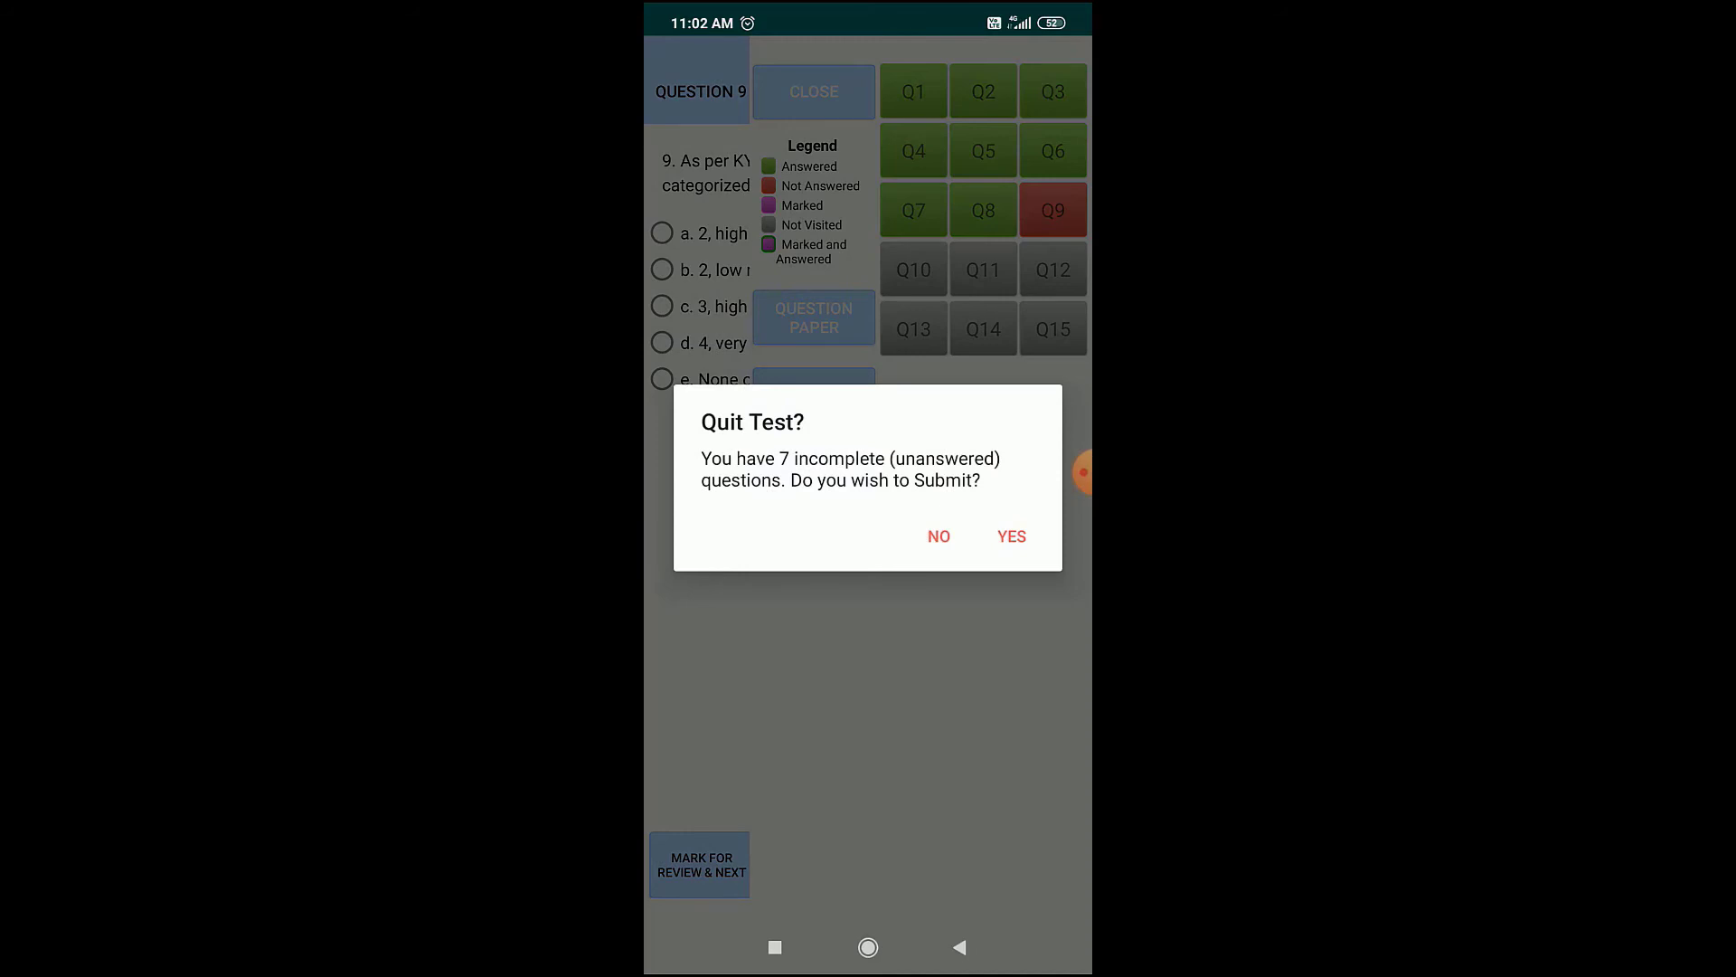
left_click(1009, 535)
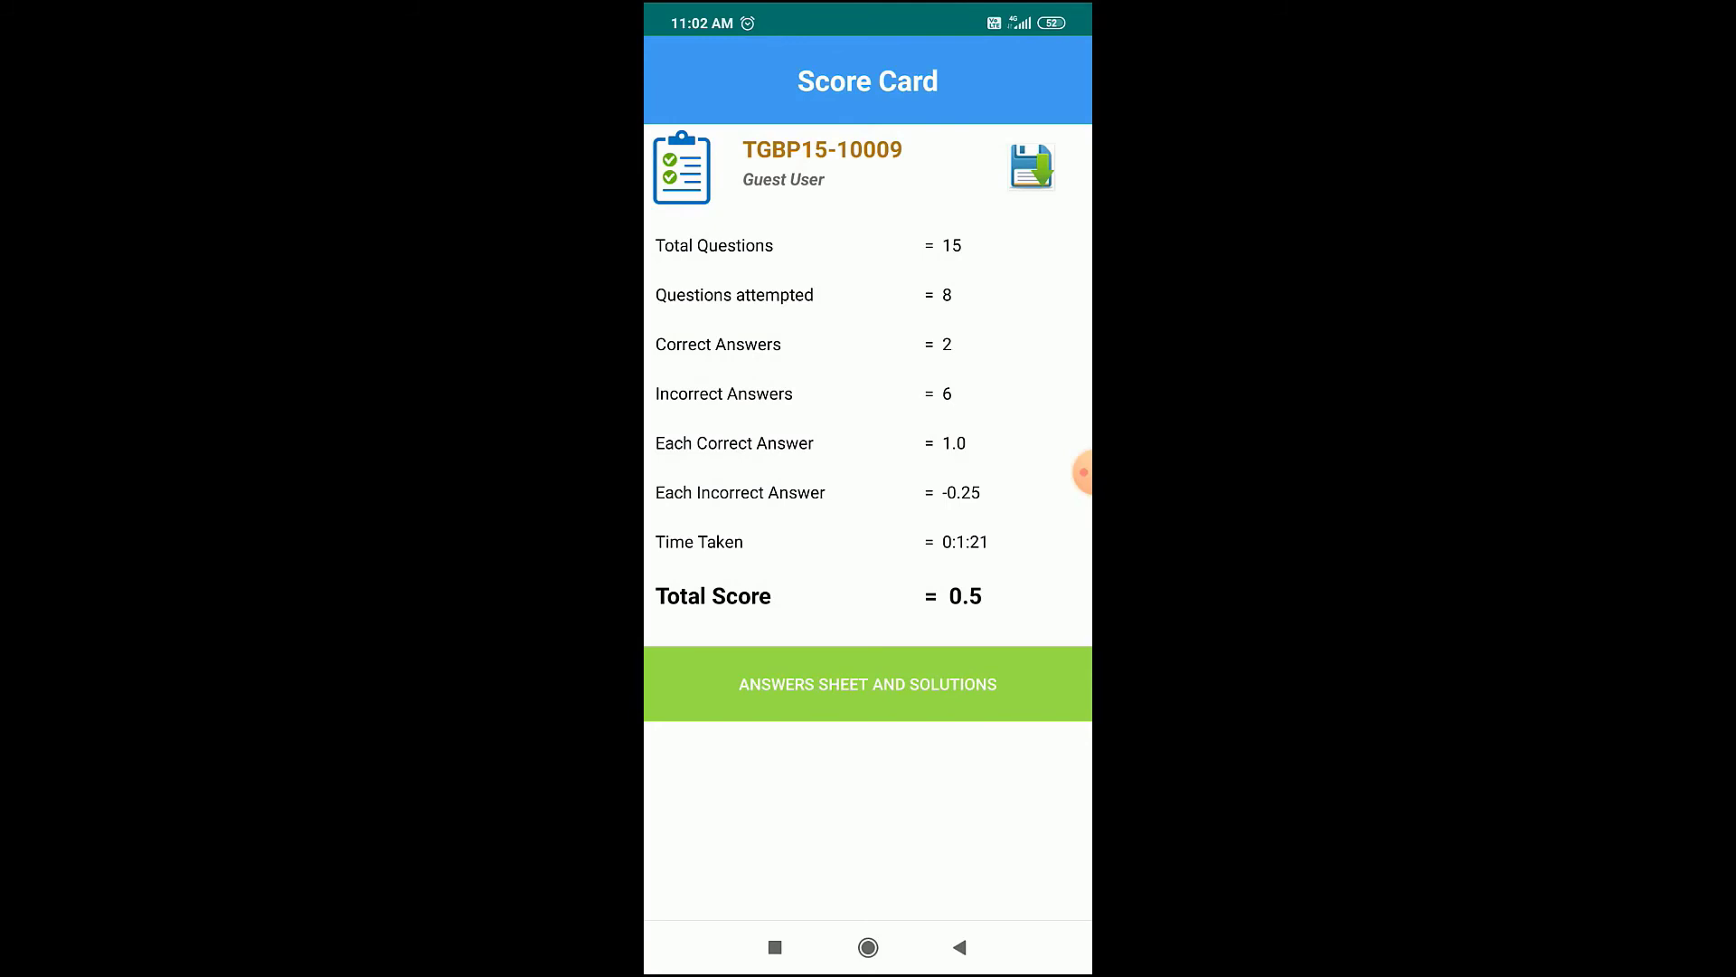
View the Answers Sheet and Solutions for all 15 questions from the score card
left_click(866, 684)
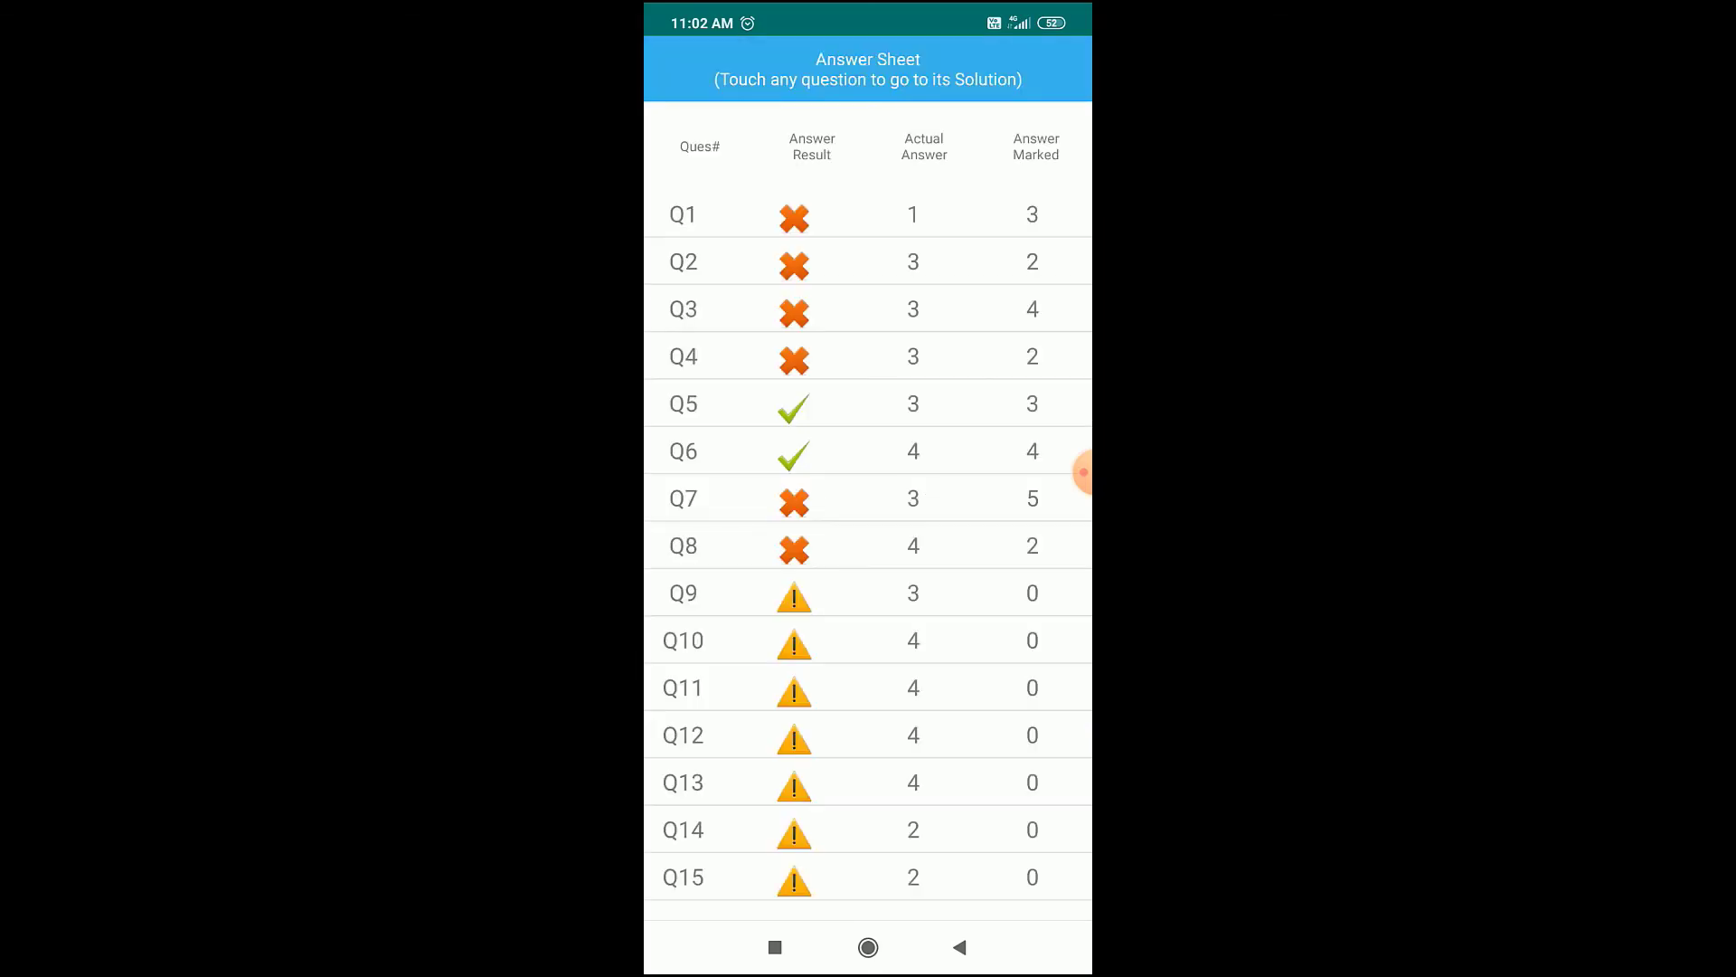